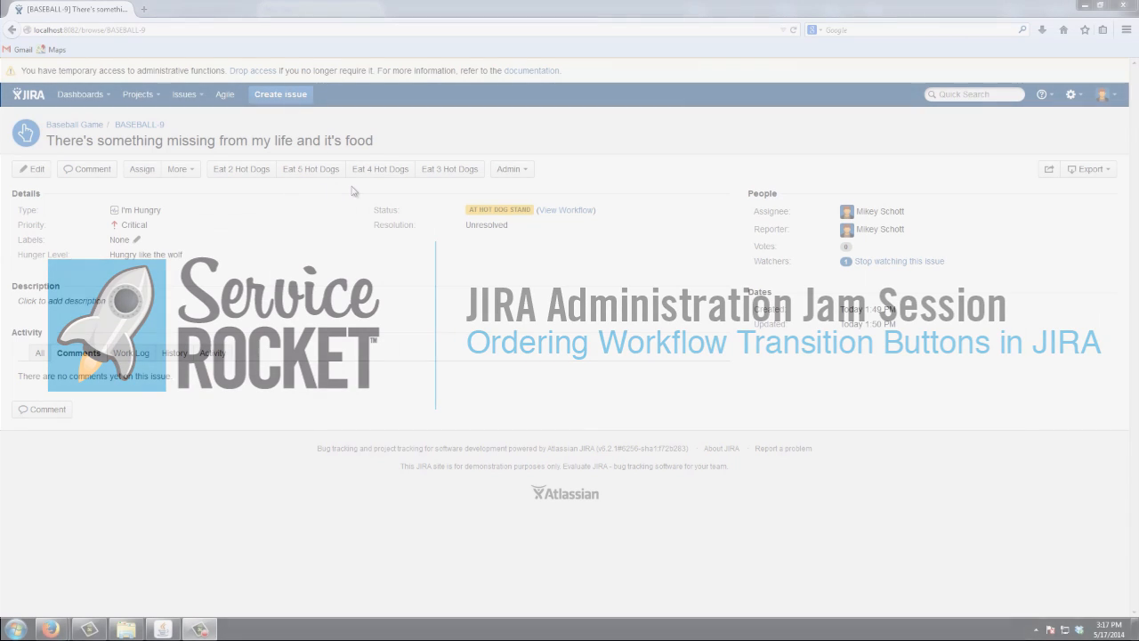
pyautogui.moveTo(499, 210)
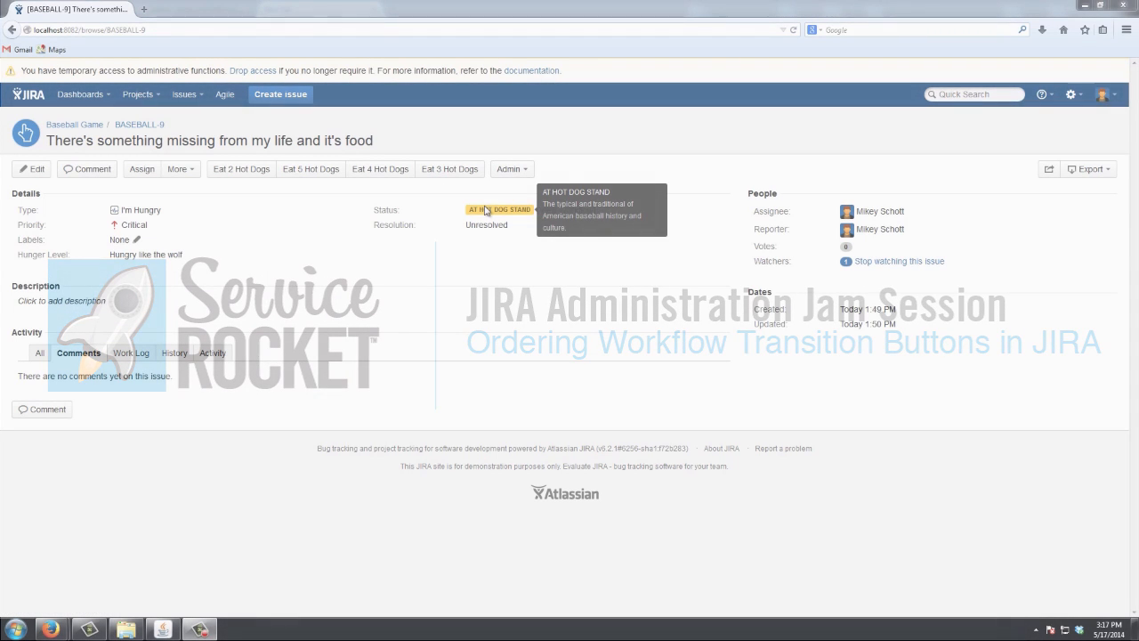
pyautogui.moveTo(375, 299)
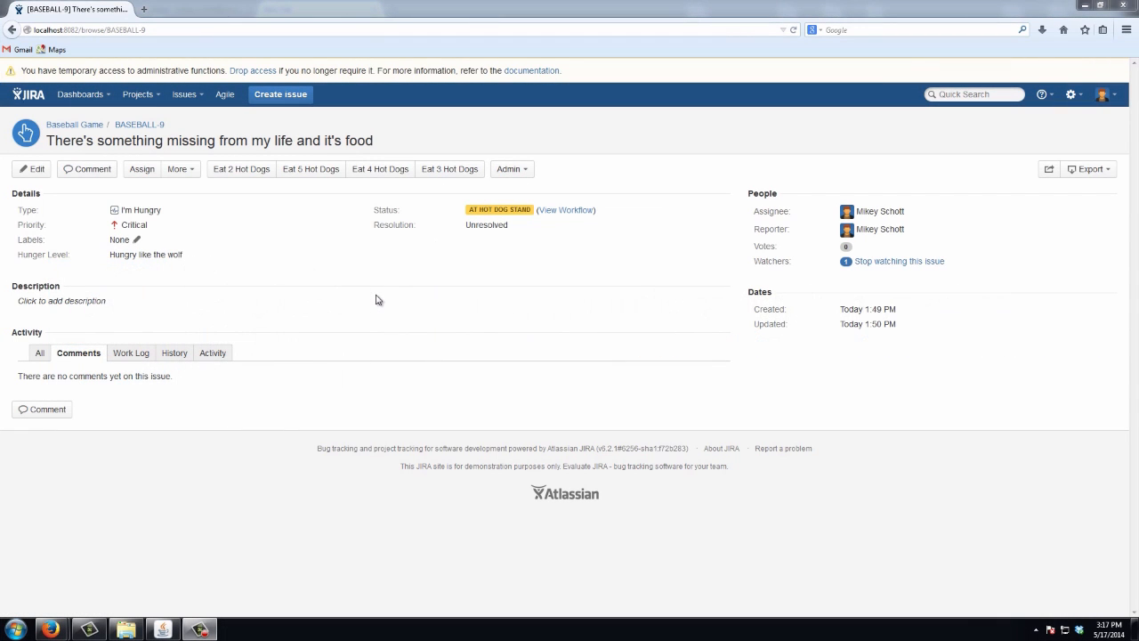
pyautogui.moveTo(222, 193)
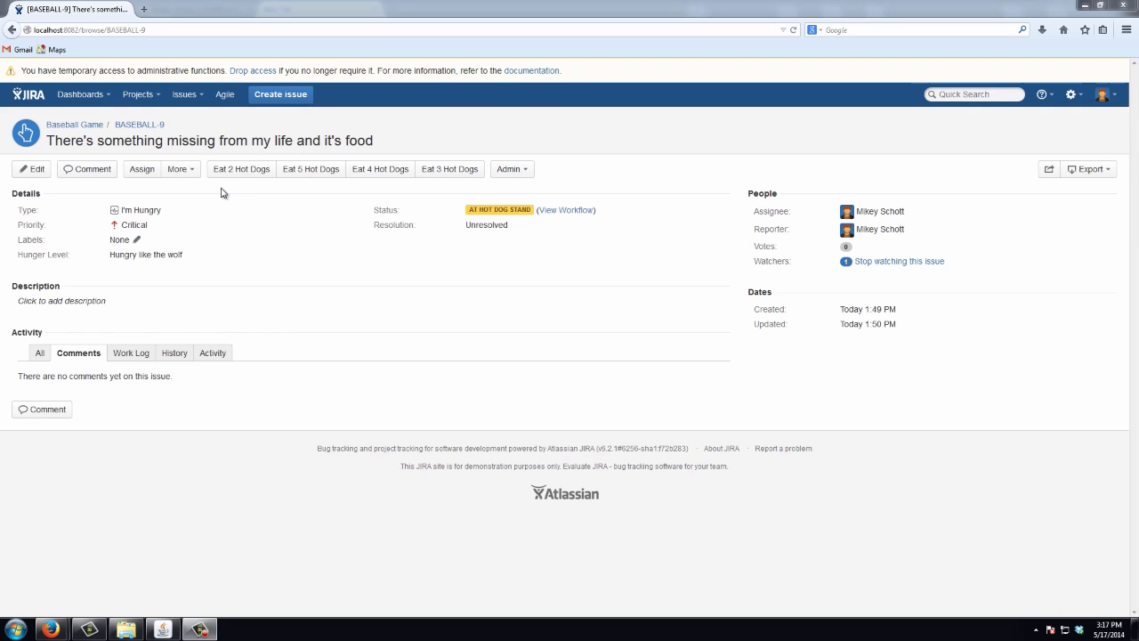
pyautogui.moveTo(271, 194)
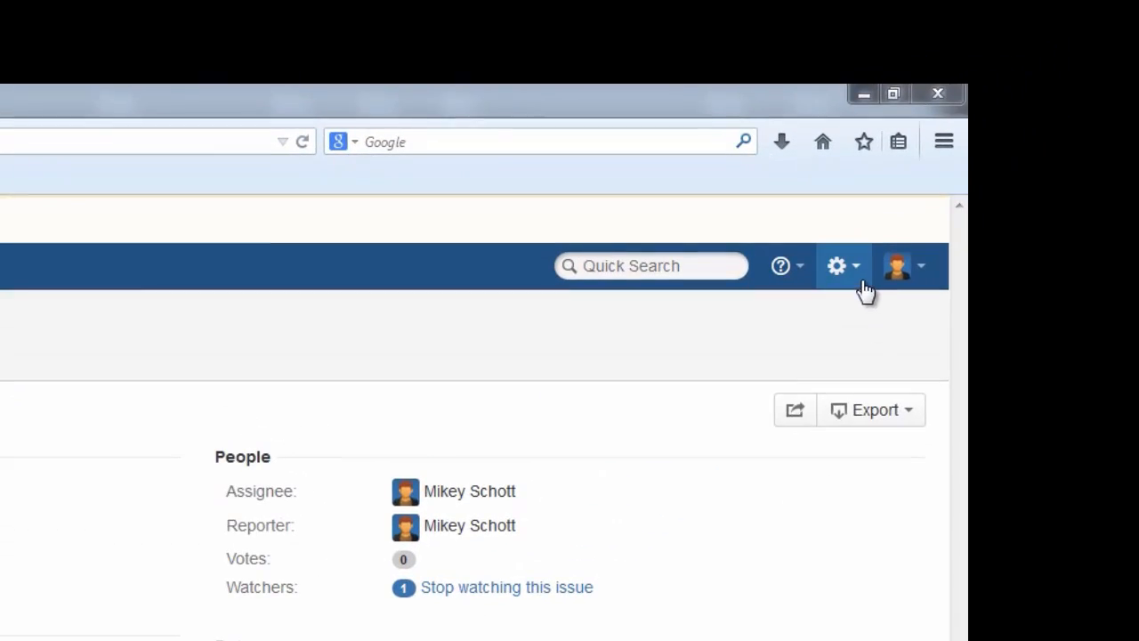
# Step: Open Hunger Workflow from the Workflows admin list and select the Eat 2 Hot Dogs transition
pyautogui.click(838, 265)
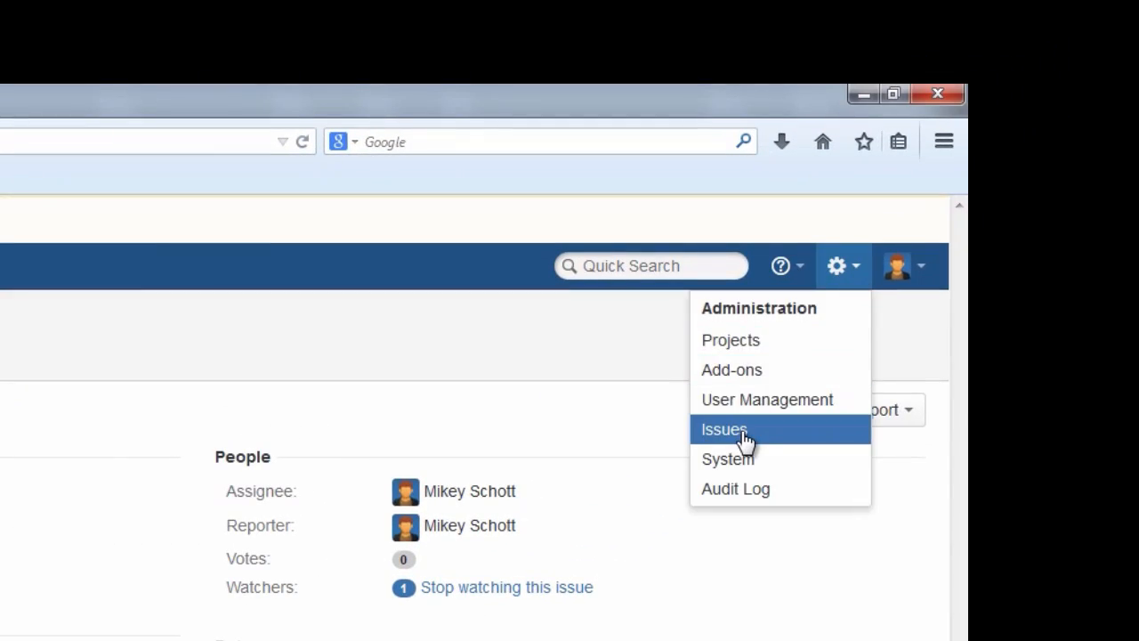
pyautogui.click(724, 429)
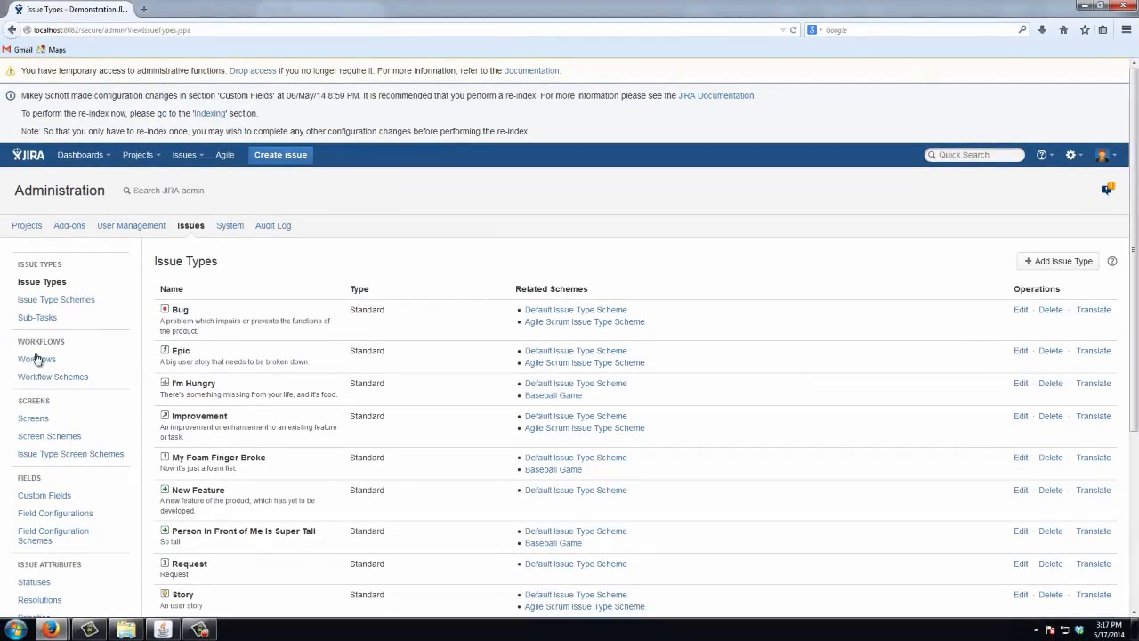
pyautogui.click(35, 358)
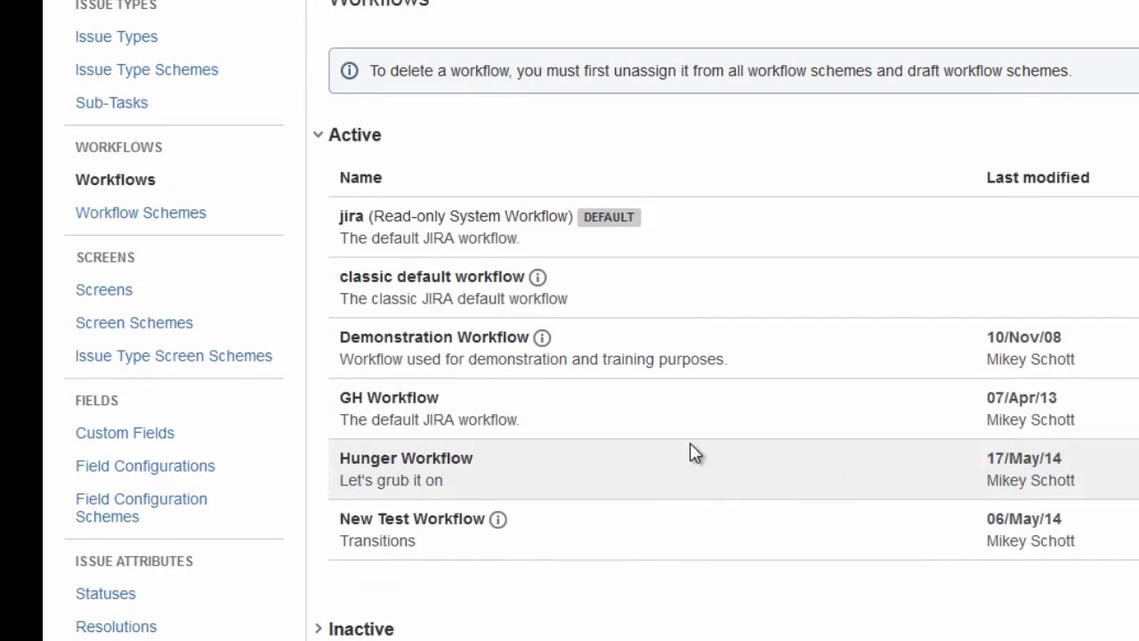
pyautogui.moveTo(695, 453)
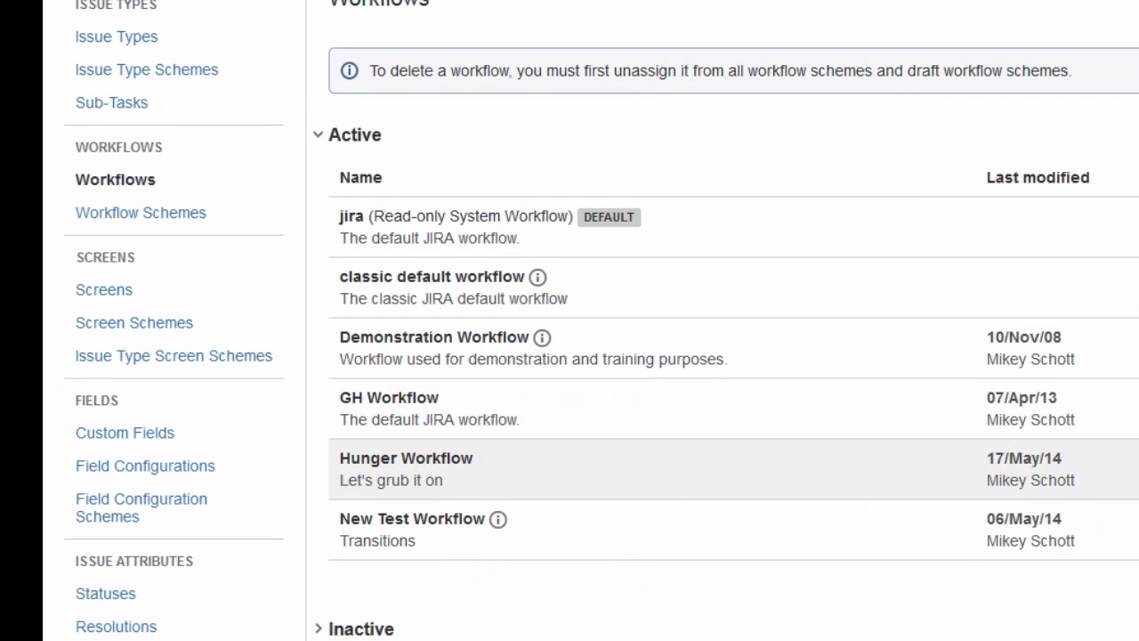
pyautogui.click(405, 458)
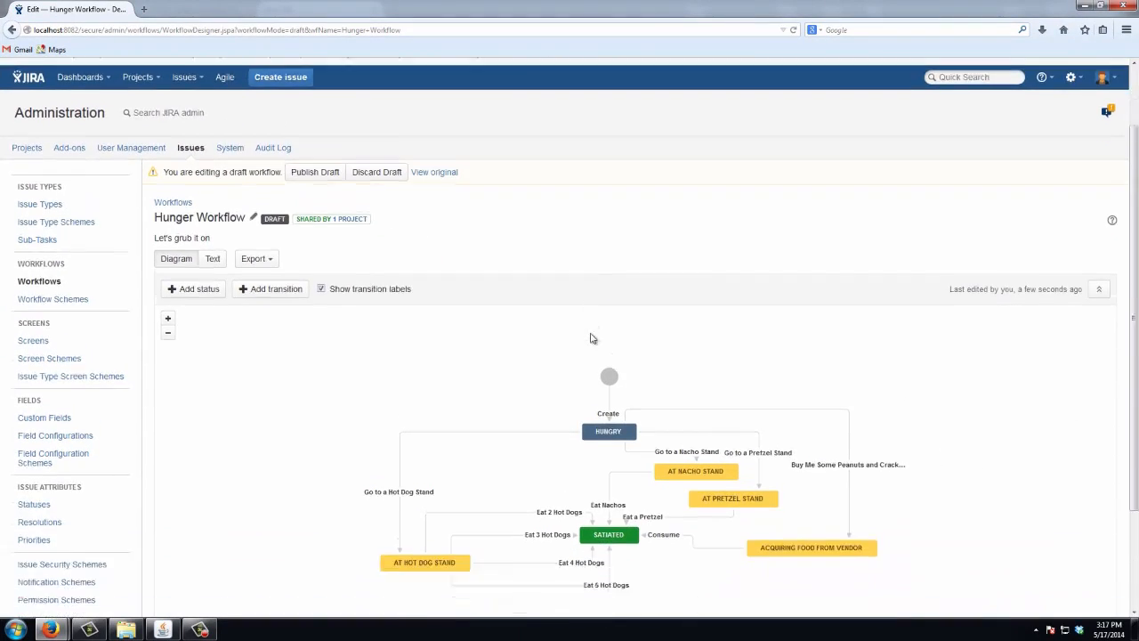
pyautogui.click(546, 534)
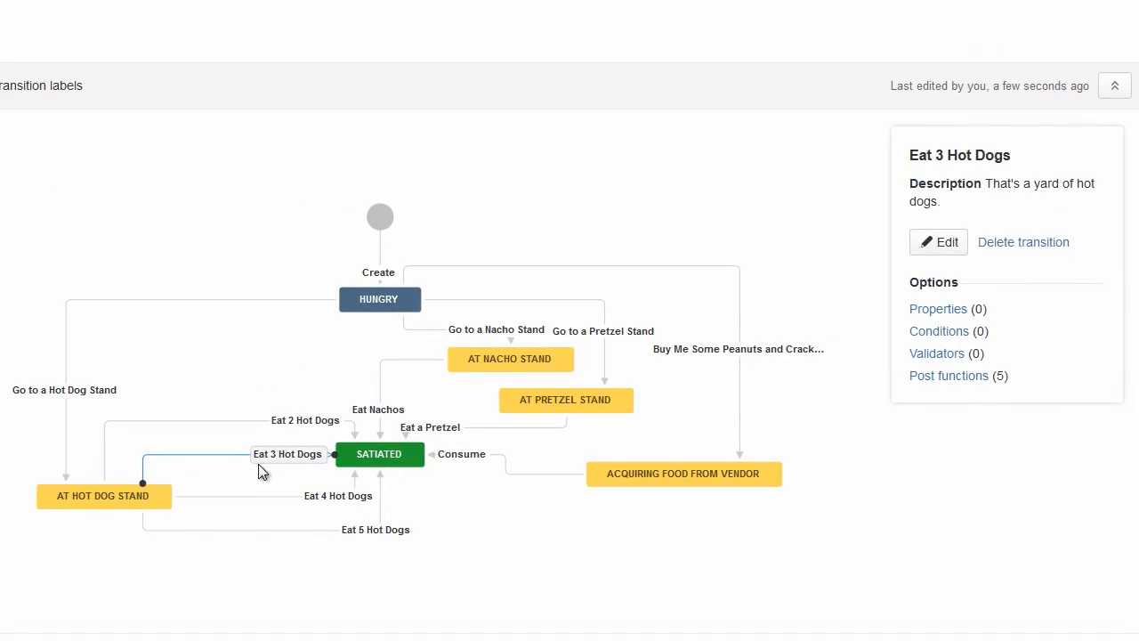
pyautogui.click(376, 529)
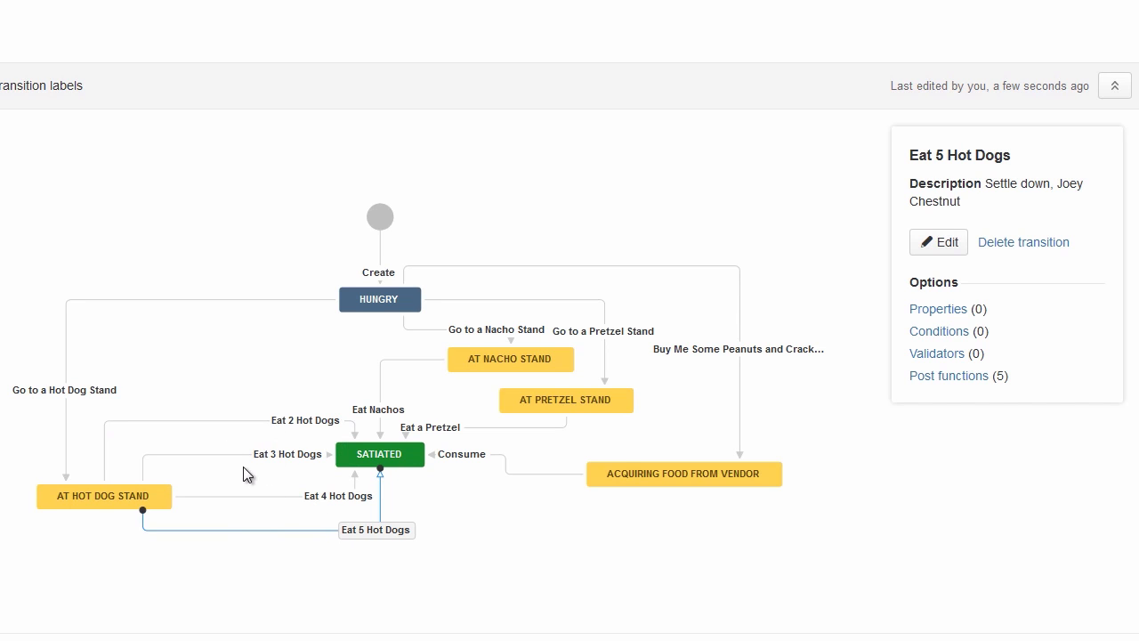
pyautogui.click(305, 420)
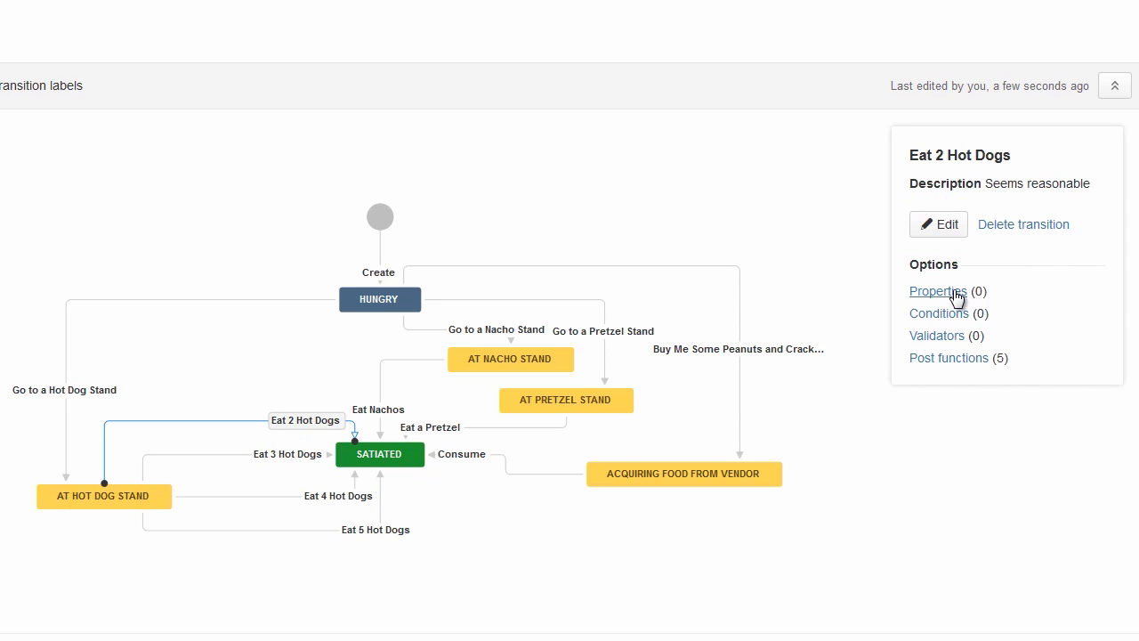
# Step: Add property key opsbar-sequence with value 10 to Eat 2 Hot Dogs
pyautogui.click(937, 291)
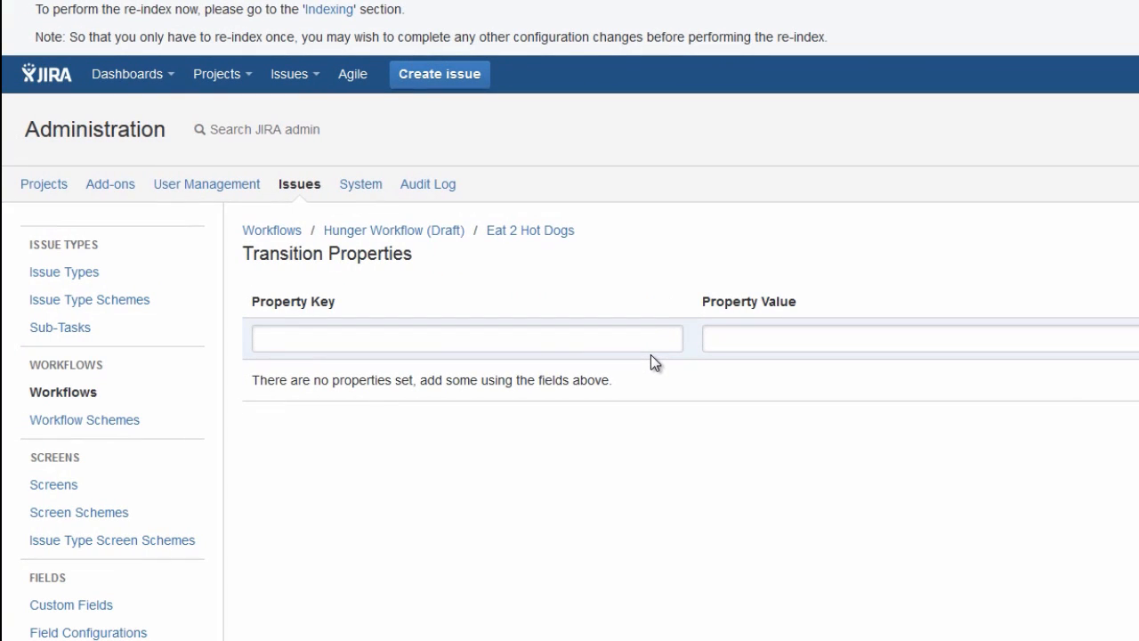
pyautogui.write('o')
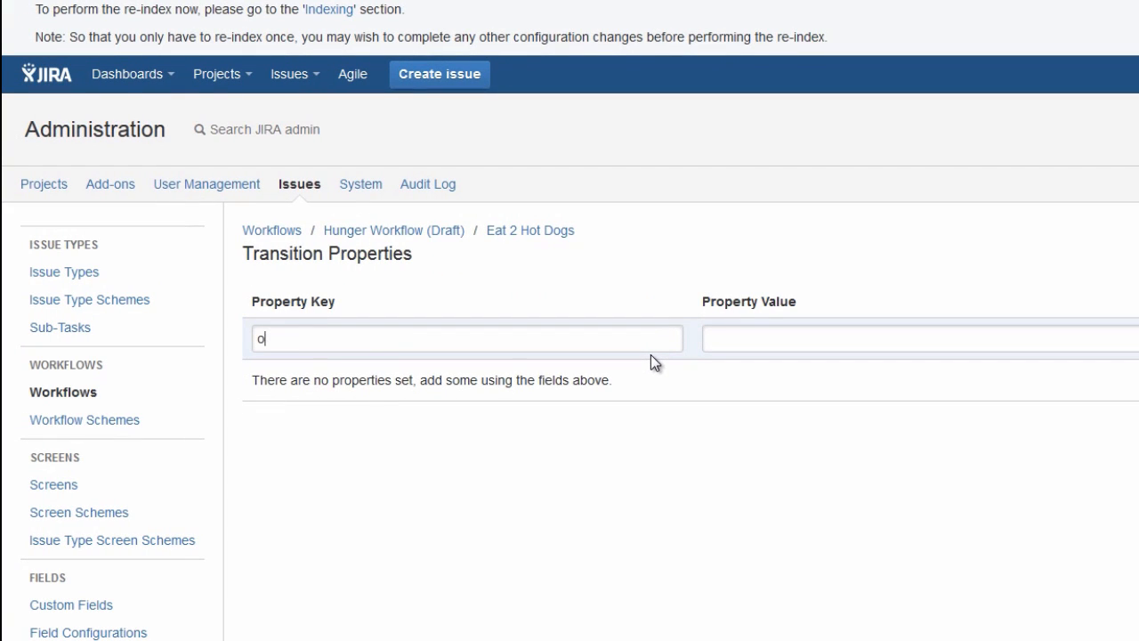
pyautogui.write('psbar-')
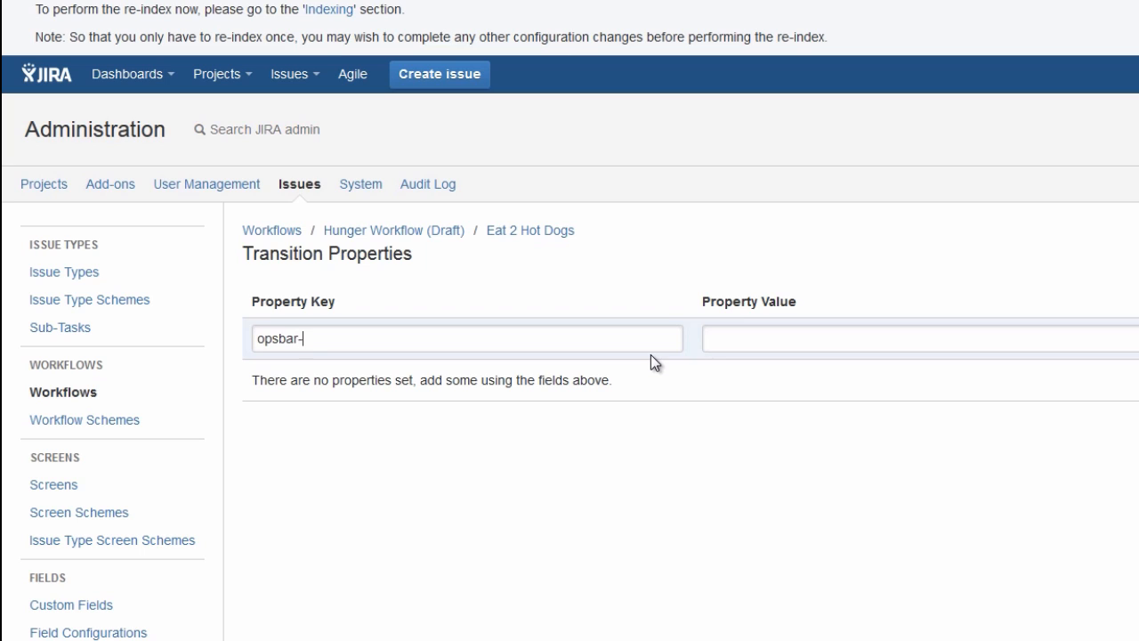
pyautogui.write('sequence')
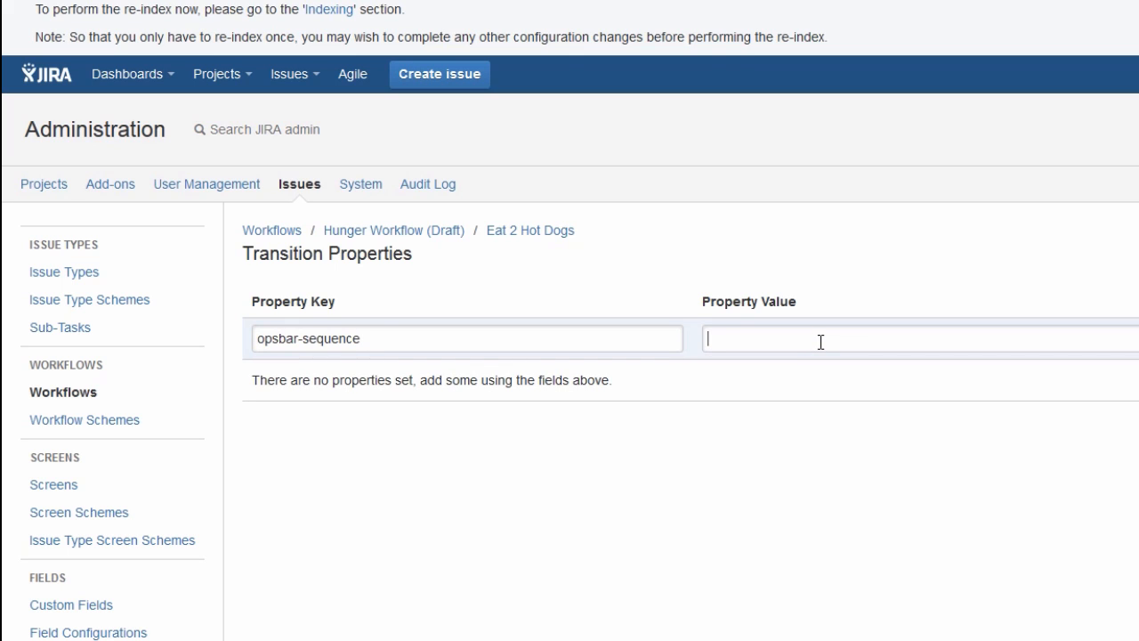
pyautogui.write('10')
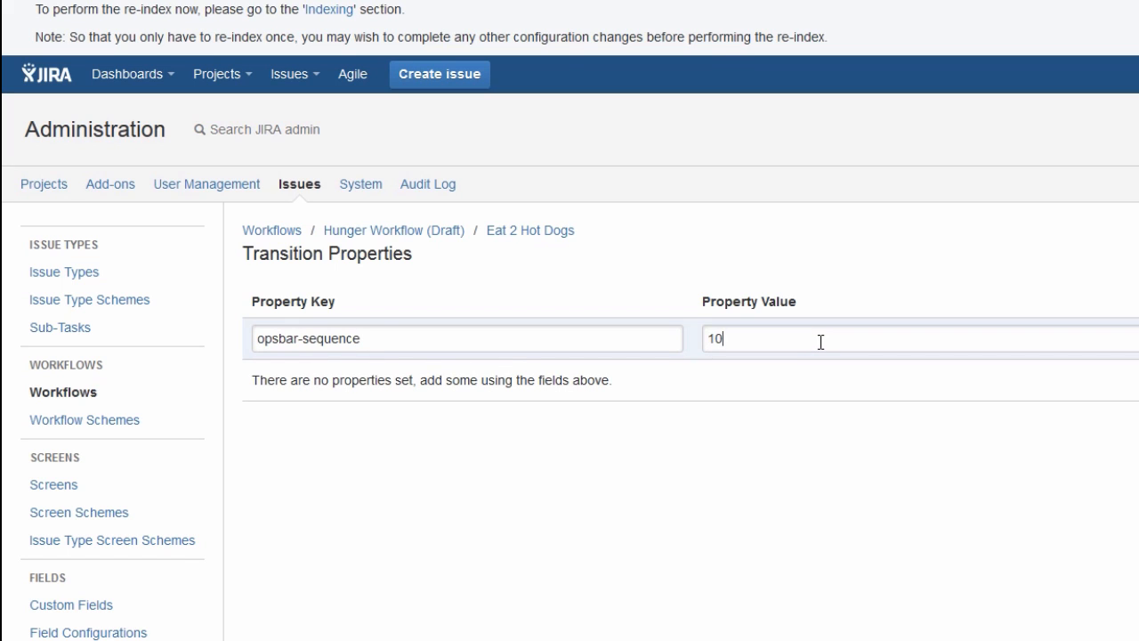
pyautogui.moveTo(787, 342)
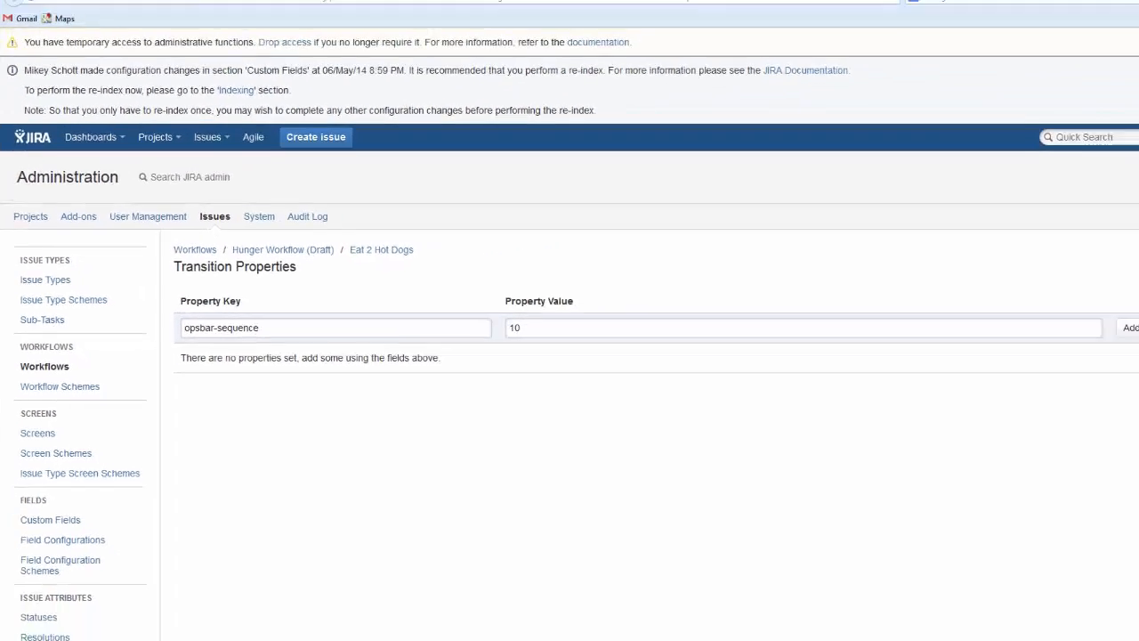
pyautogui.click(1130, 328)
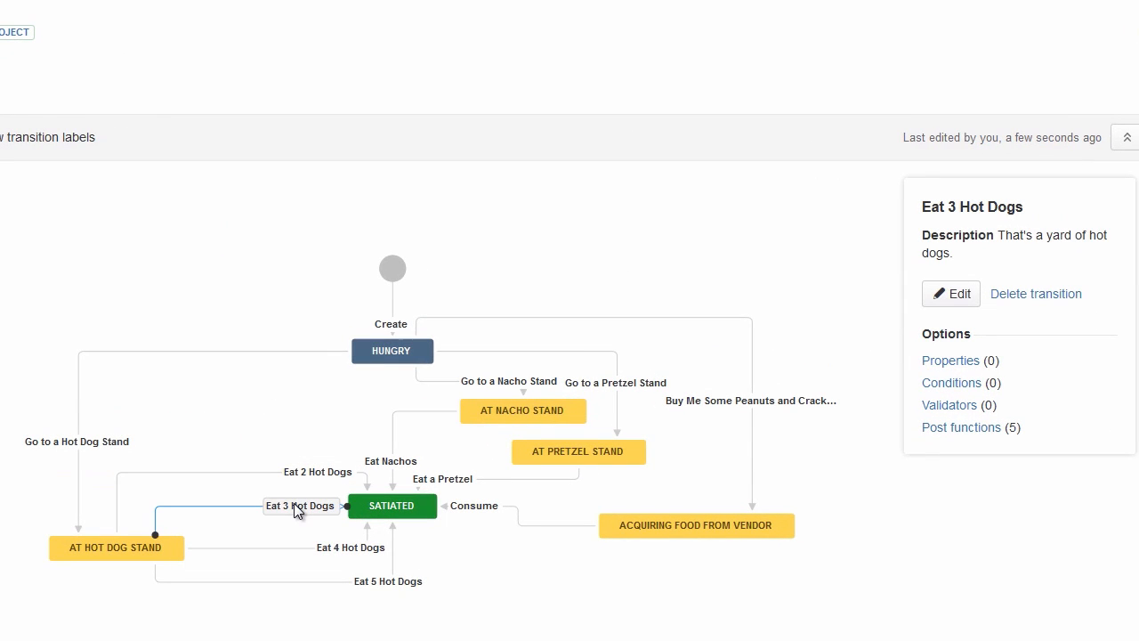
pyautogui.moveTo(956, 271)
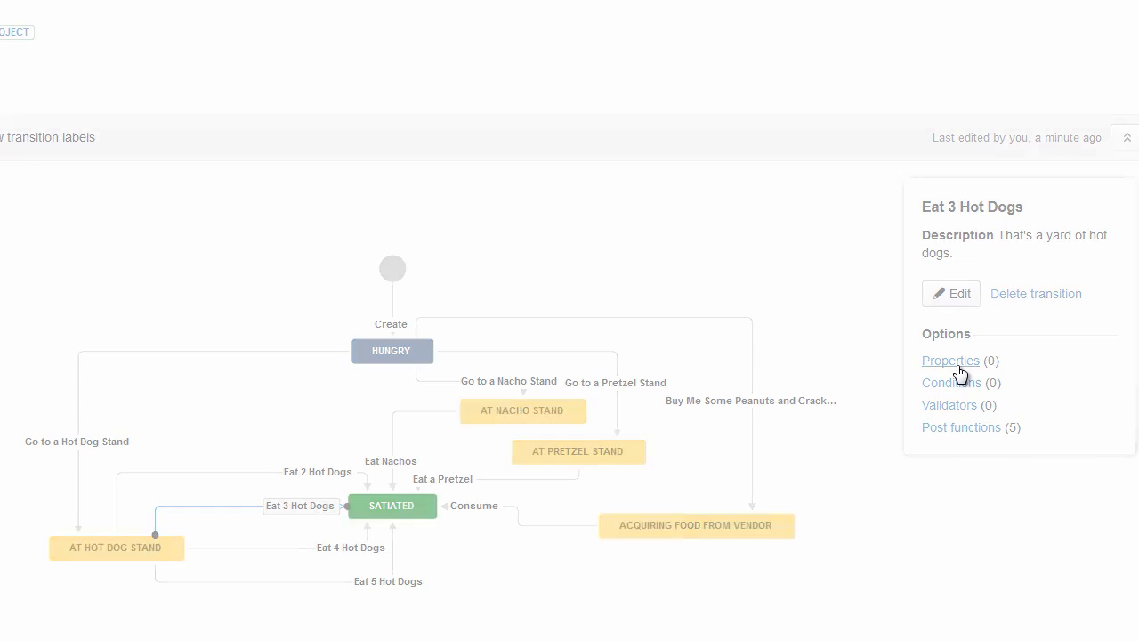
# Step: Enter an opsbar-sequence property on the Eat 3 Hot Dogs transition
pyautogui.click(950, 360)
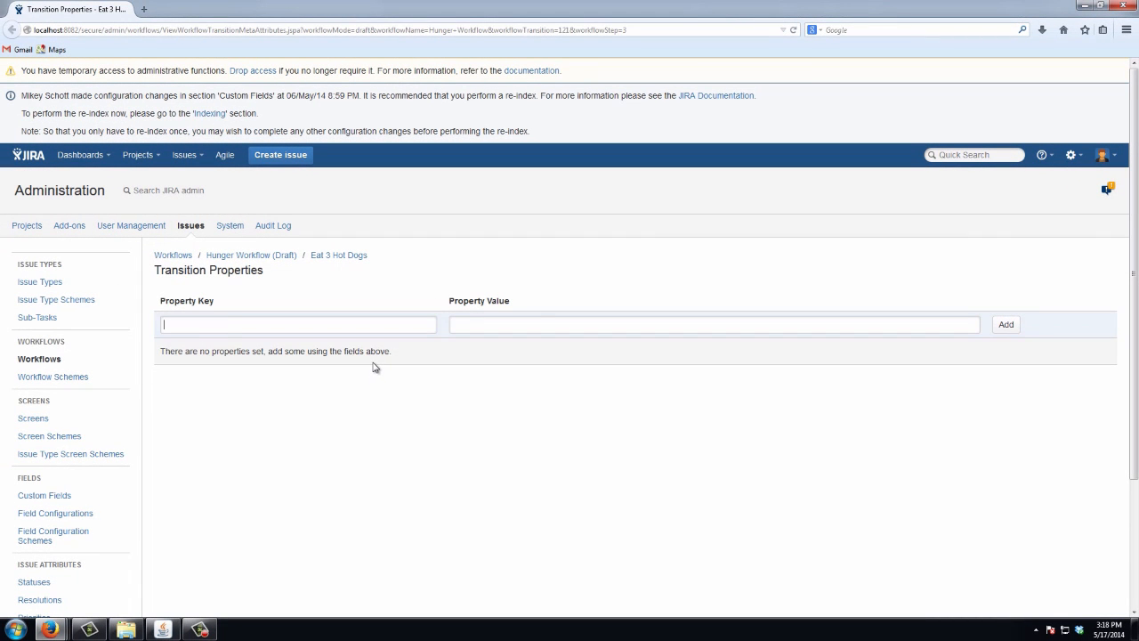
pyautogui.write('opsbar-sequence')
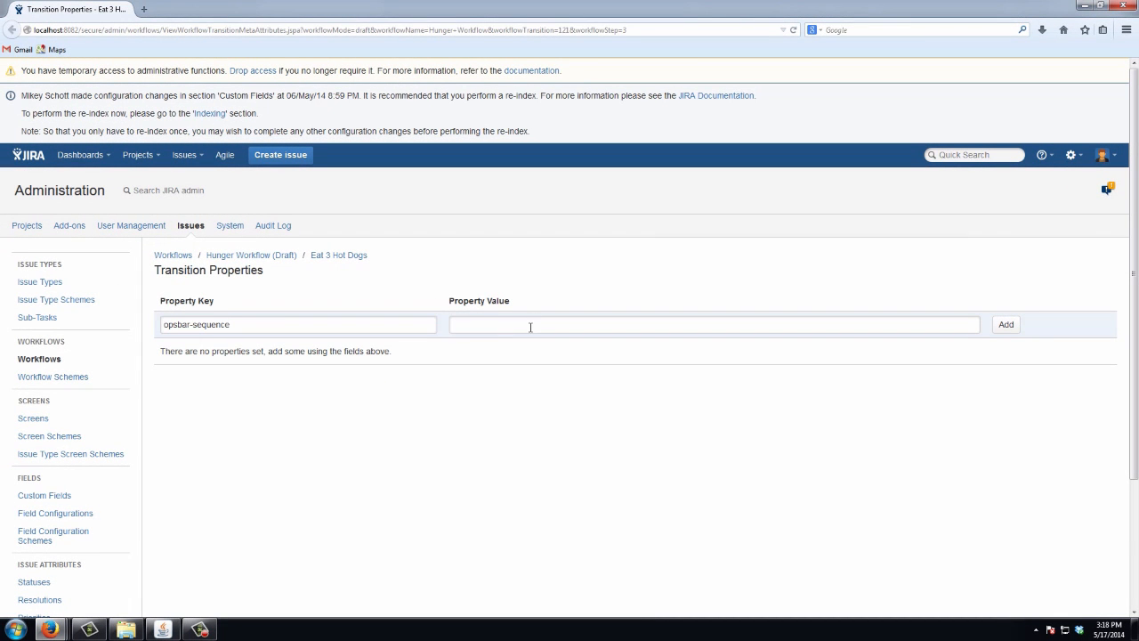
pyautogui.click(1005, 324)
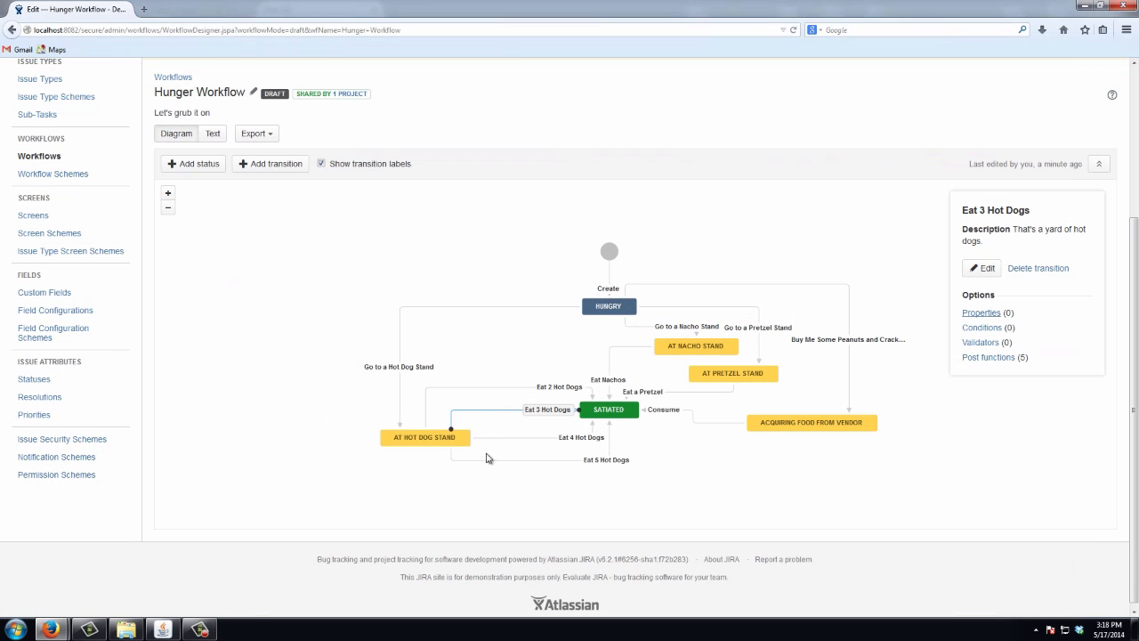
# Step: Add opsbar-sequence with value 30 to the Eat 4 Hot Dogs transition
pyautogui.click(581, 437)
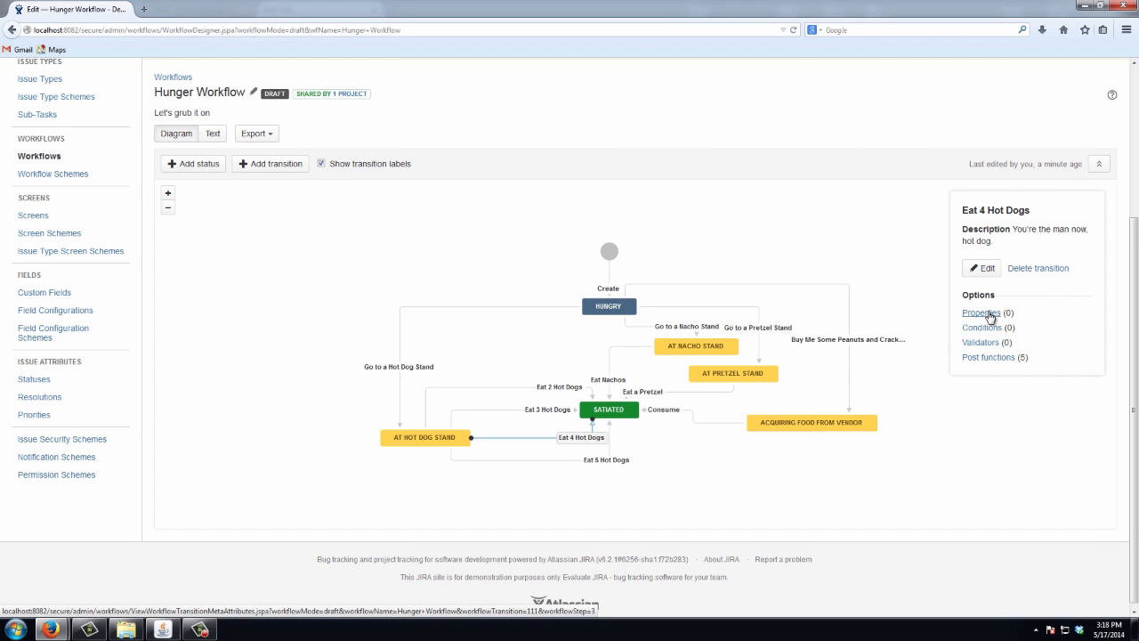
pyautogui.click(979, 313)
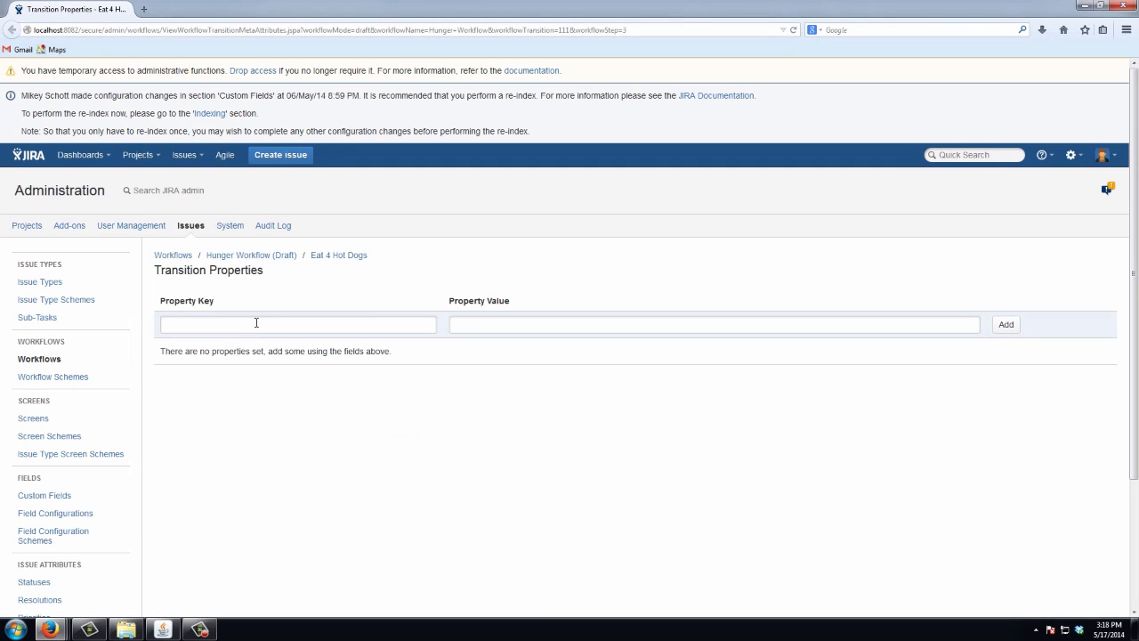
pyautogui.write('opsbar-sequence')
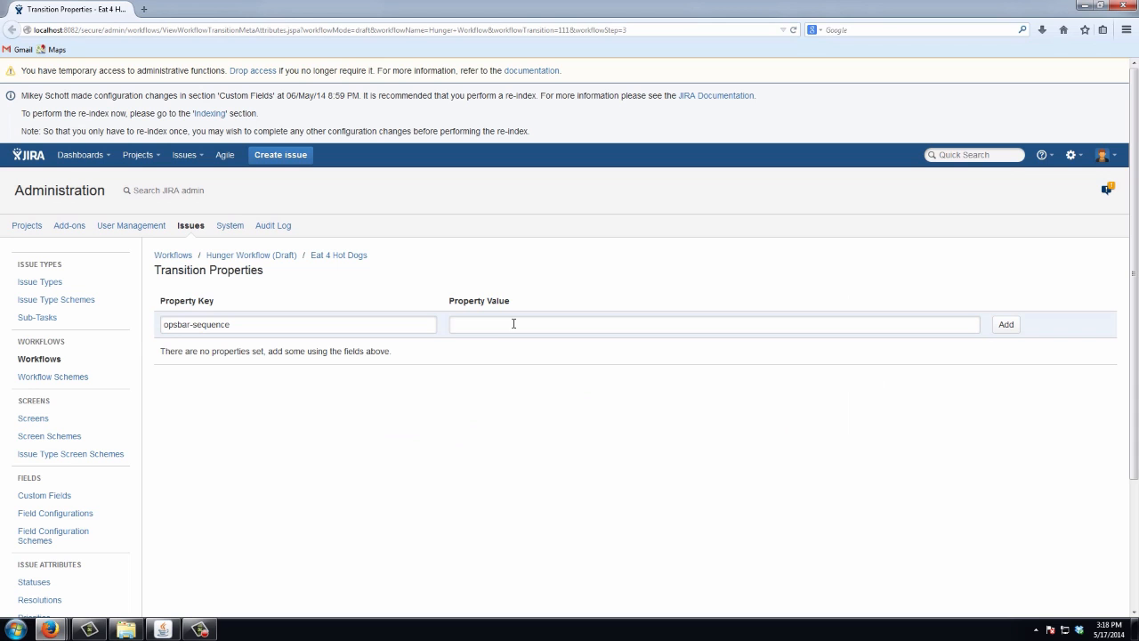
pyautogui.write('30')
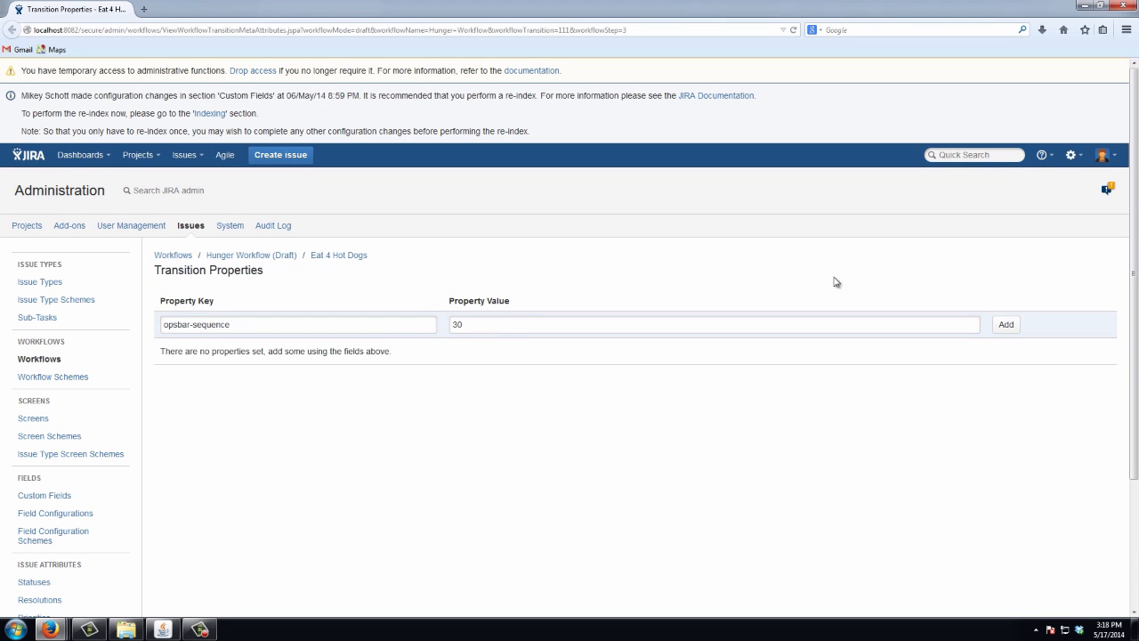
pyautogui.click(1004, 324)
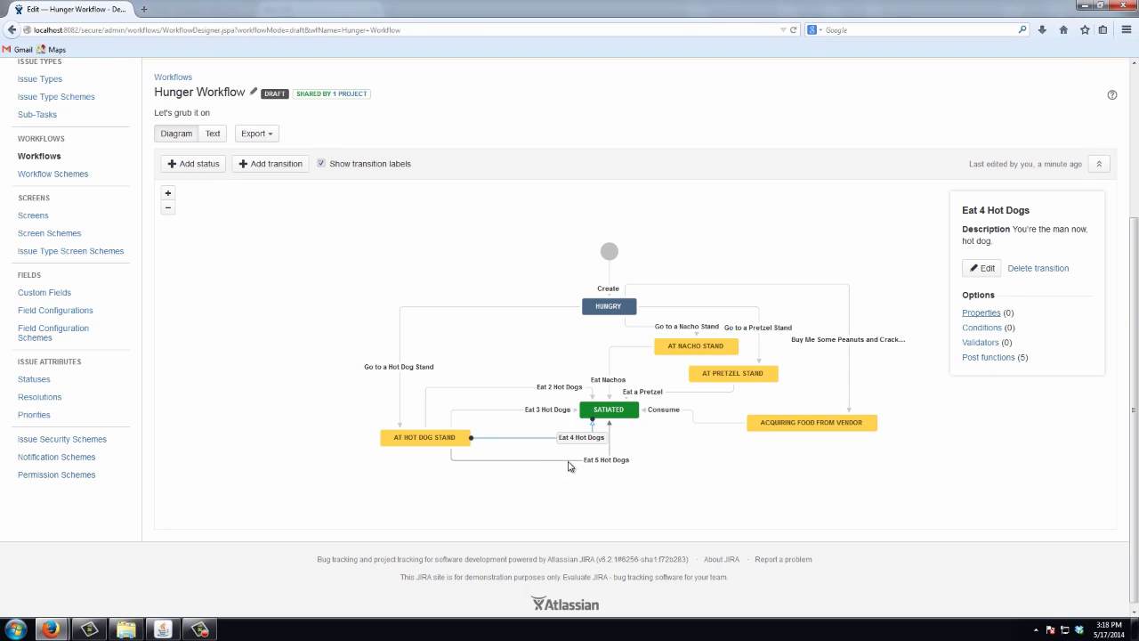
# Step: Select Eat 5 Hot Dogs and add opsbar-sequence with value 40 in its properties
pyautogui.click(607, 460)
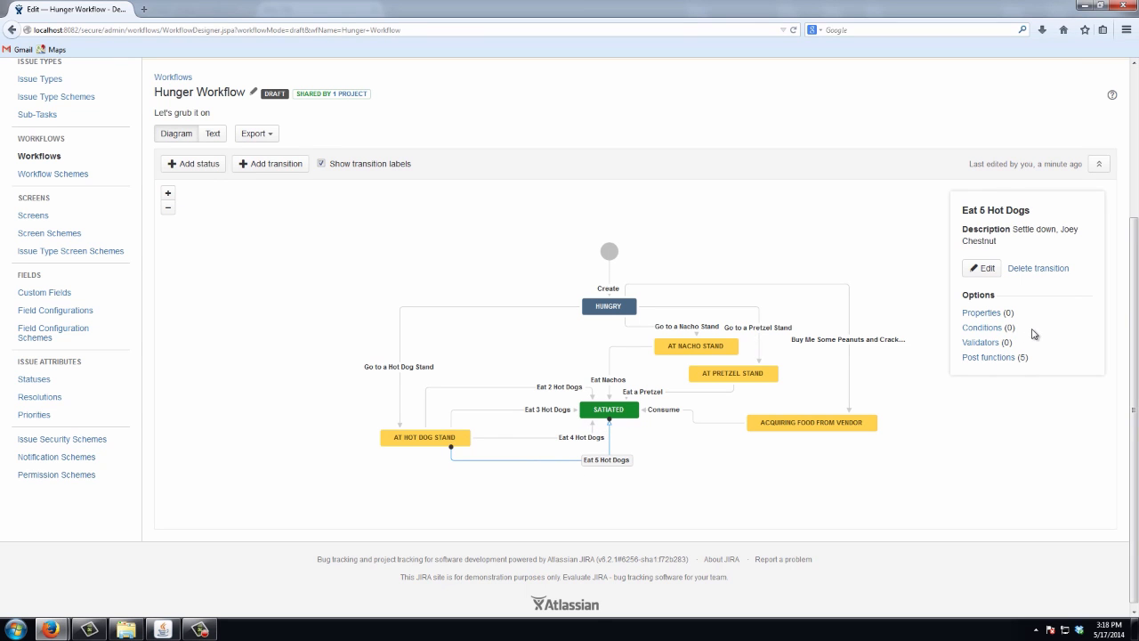
pyautogui.click(980, 312)
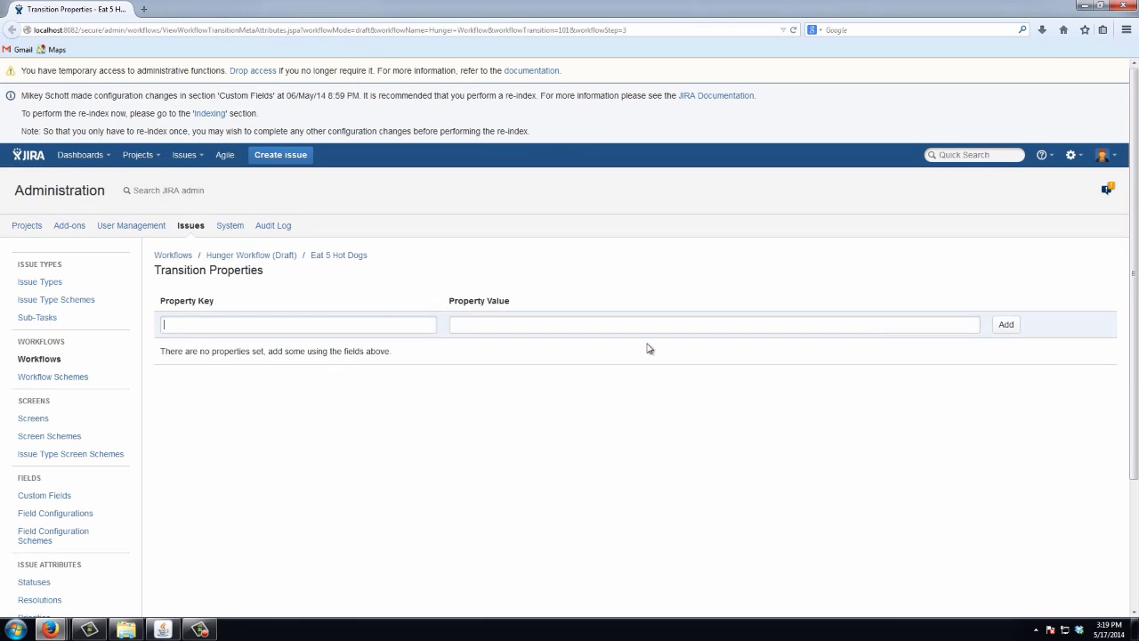
pyautogui.write('opsbar-sequence')
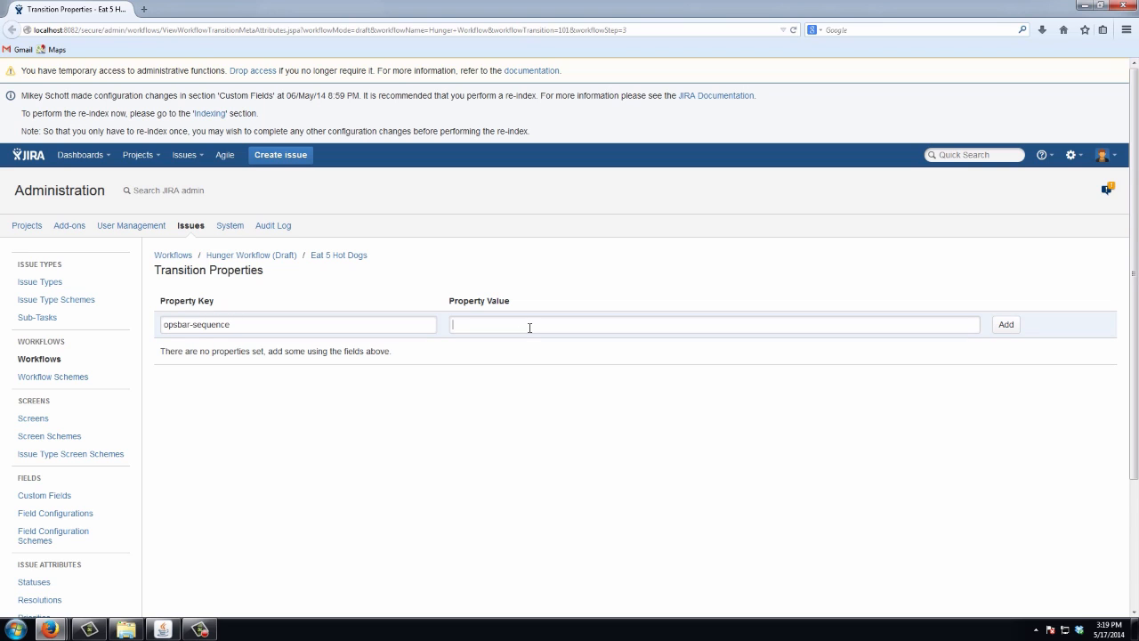
pyautogui.write('30')
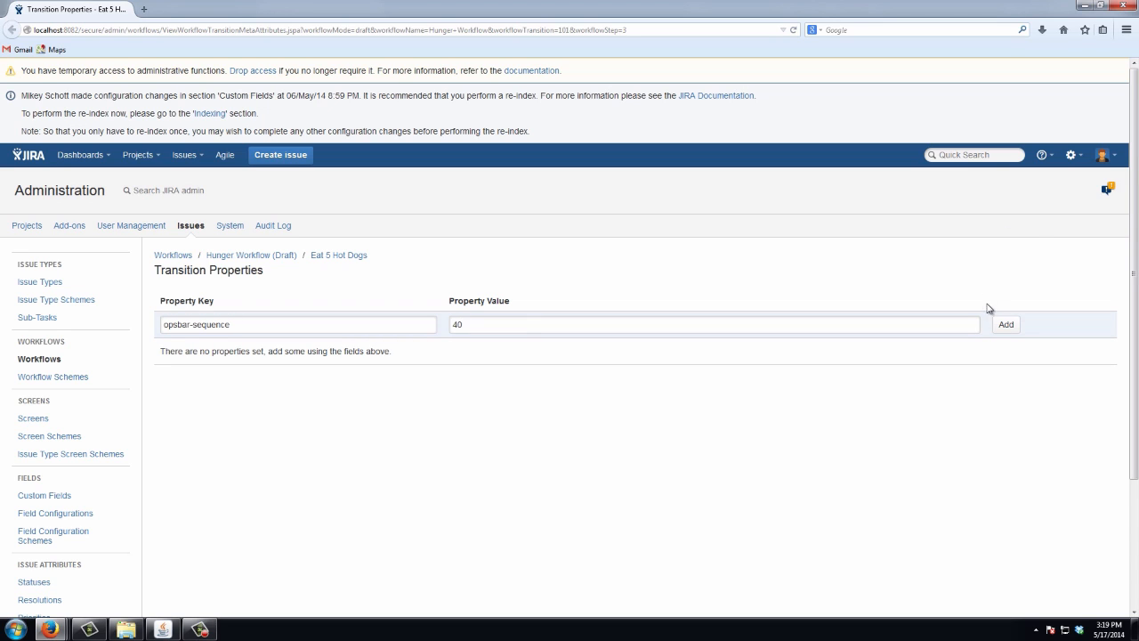
pyautogui.click(1004, 323)
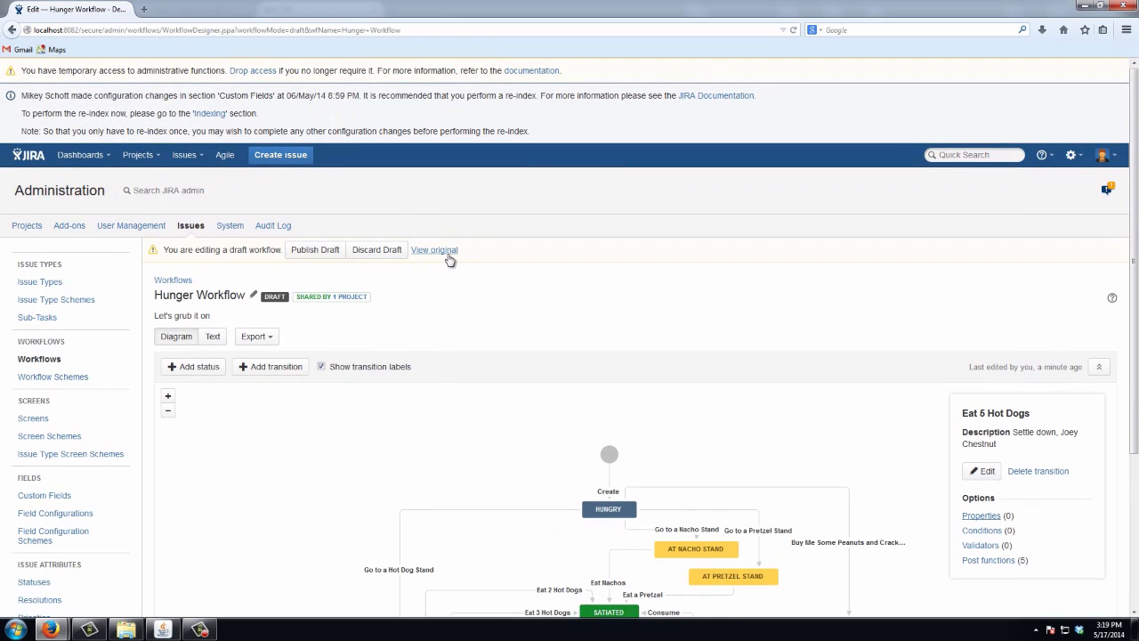
# Step: Publish the Hunger Workflow draft, declining the backup copy
pyautogui.click(315, 249)
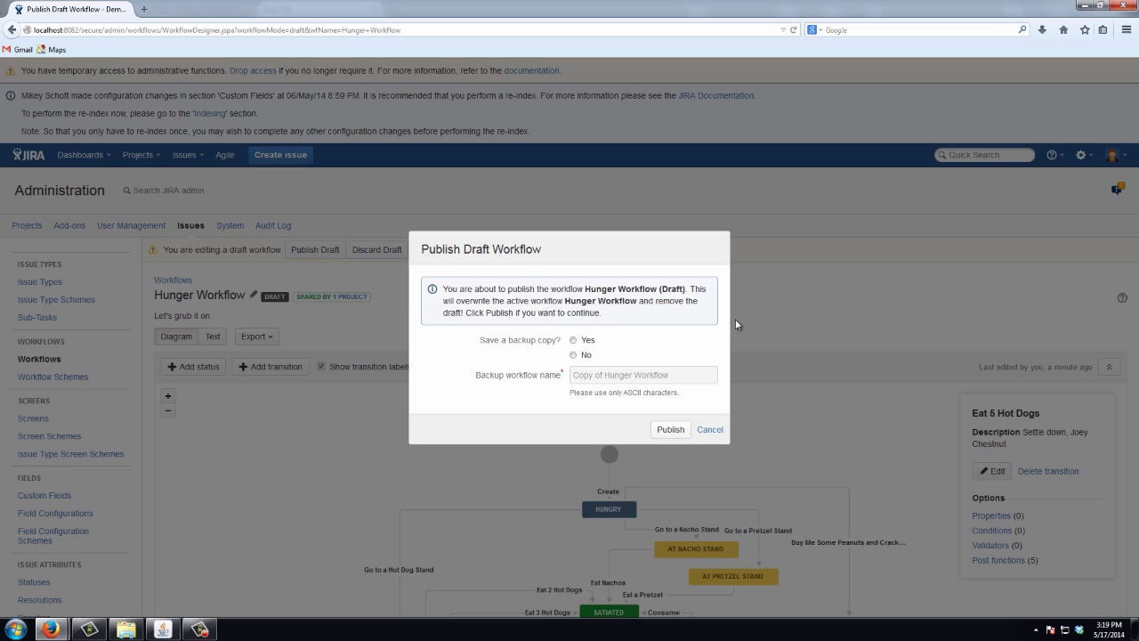
pyautogui.click(574, 355)
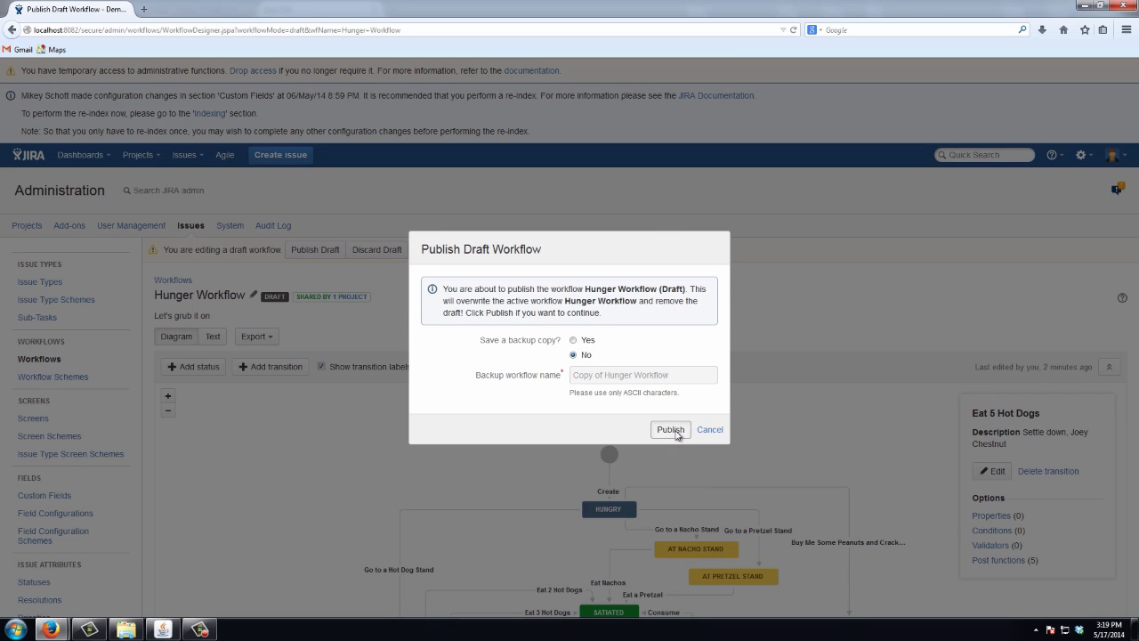
pyautogui.click(670, 429)
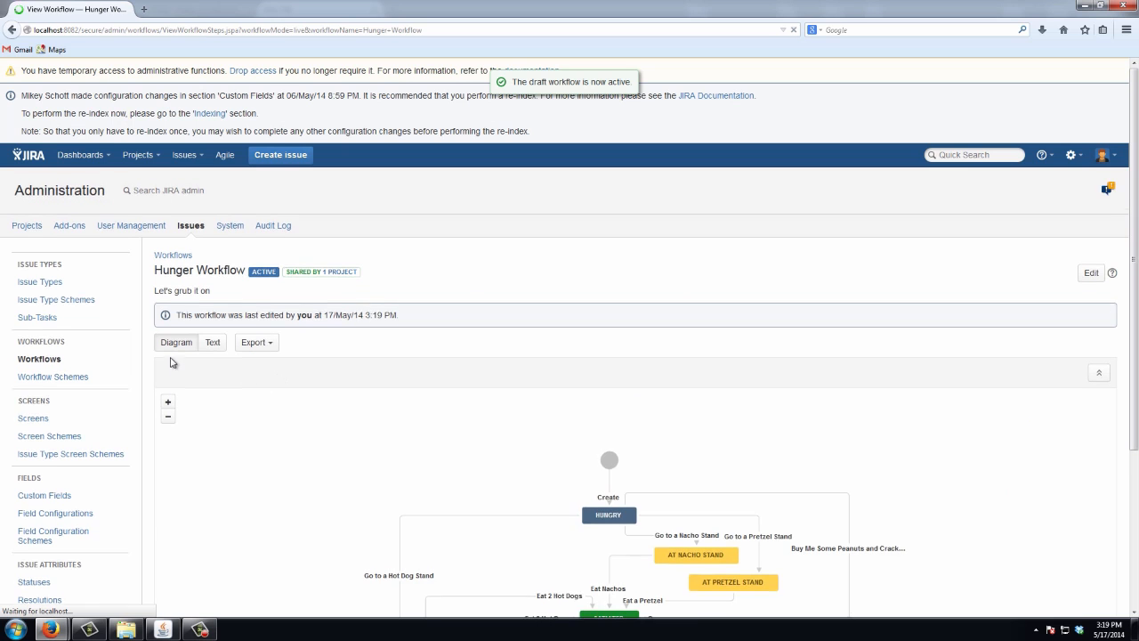
pyautogui.click(184, 154)
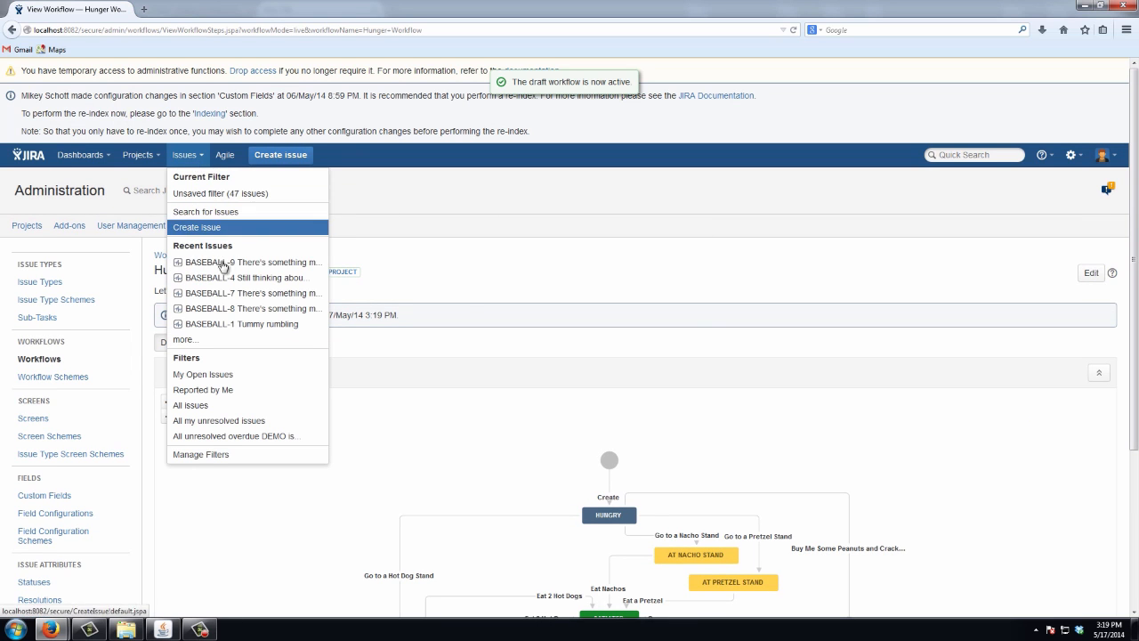
# Step: Open BASEBALL-9 from Recent Issues to review its Eat Hot Dogs action order
pyautogui.click(258, 261)
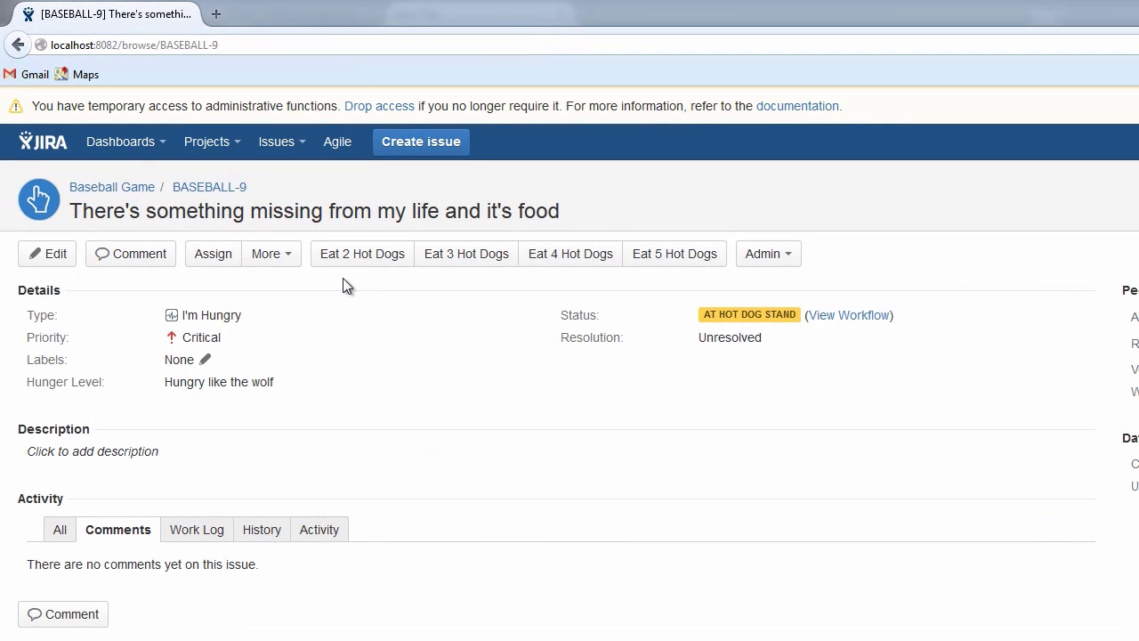
pyautogui.moveTo(466, 254)
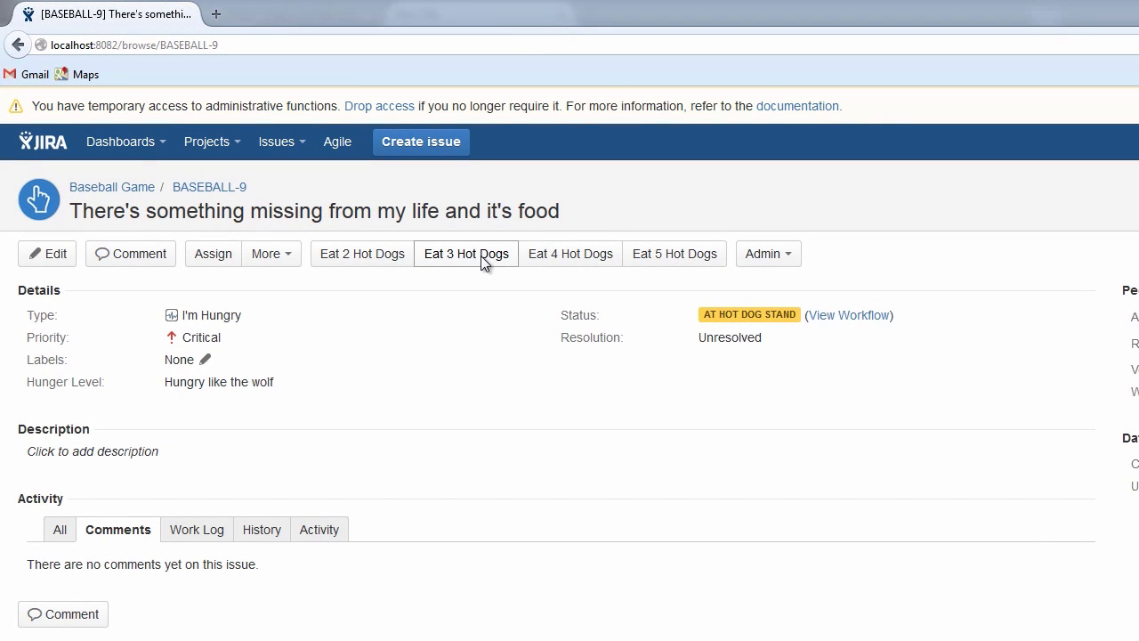
pyautogui.moveTo(674, 254)
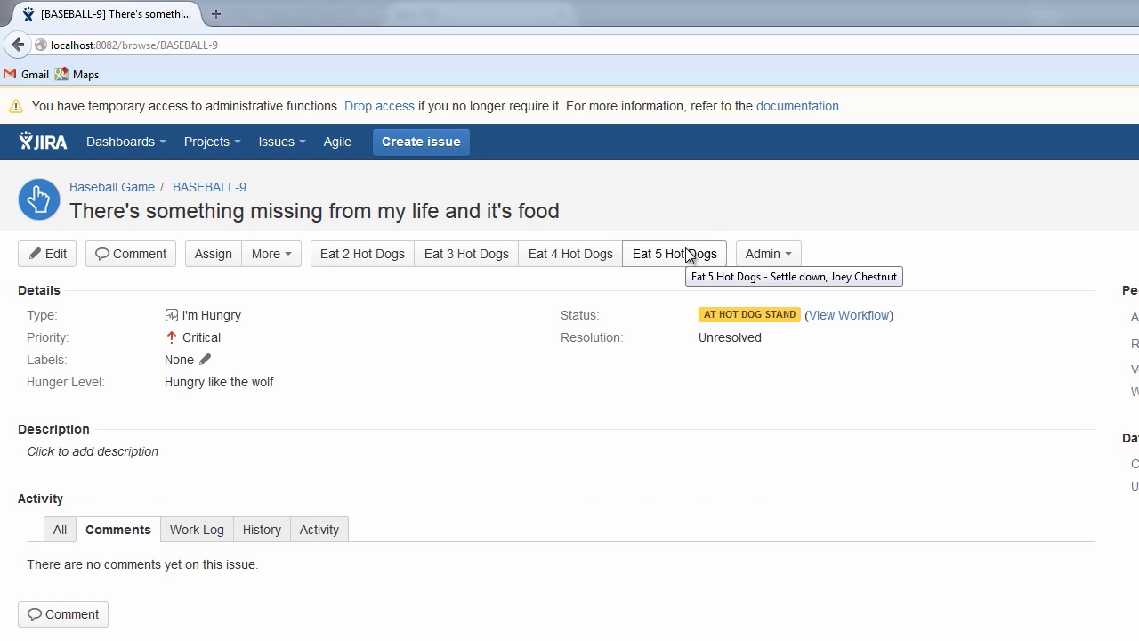
pyautogui.moveTo(474, 337)
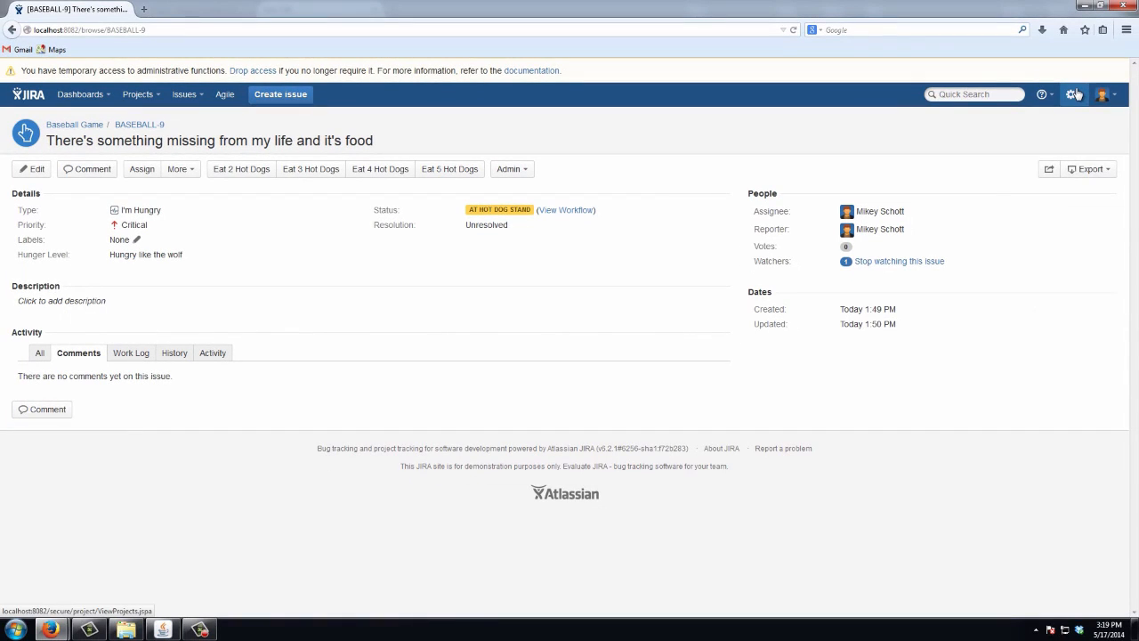
# Step: Edit Hunger Workflow from the Workflows admin page and select the At Hot Dog Stand status
pyautogui.click(1074, 94)
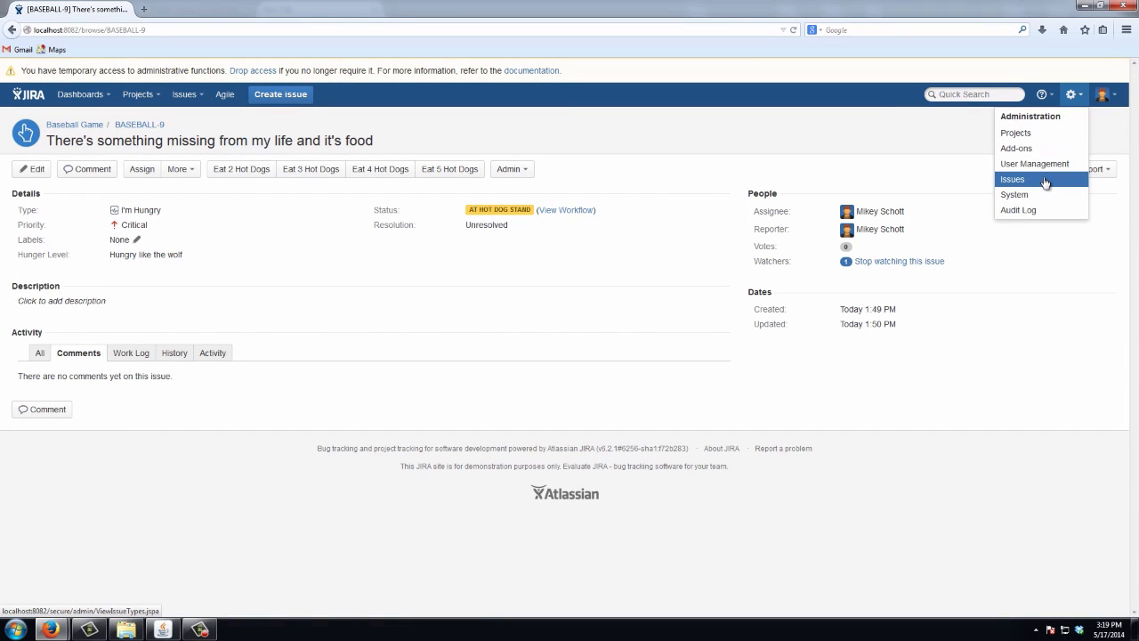
pyautogui.click(1011, 179)
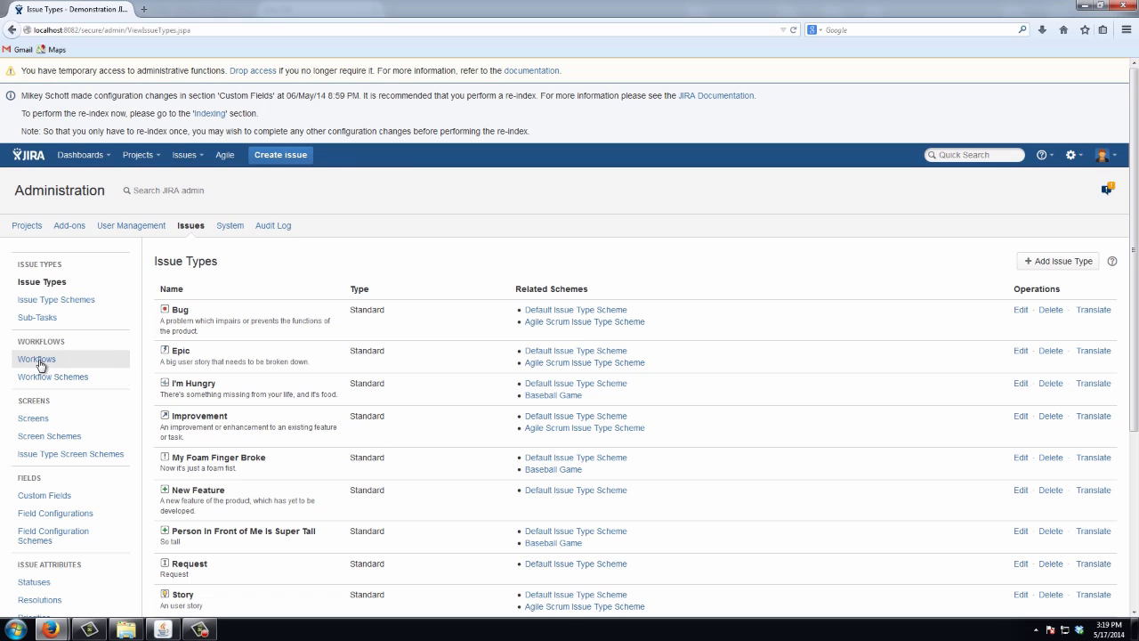
pyautogui.click(37, 358)
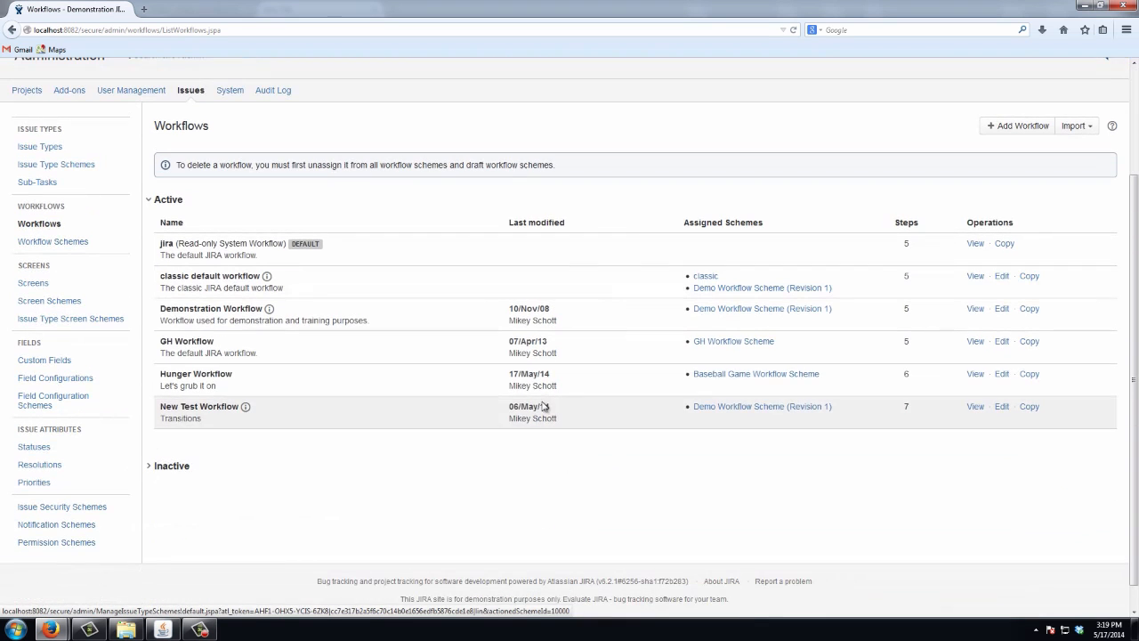
pyautogui.click(1001, 373)
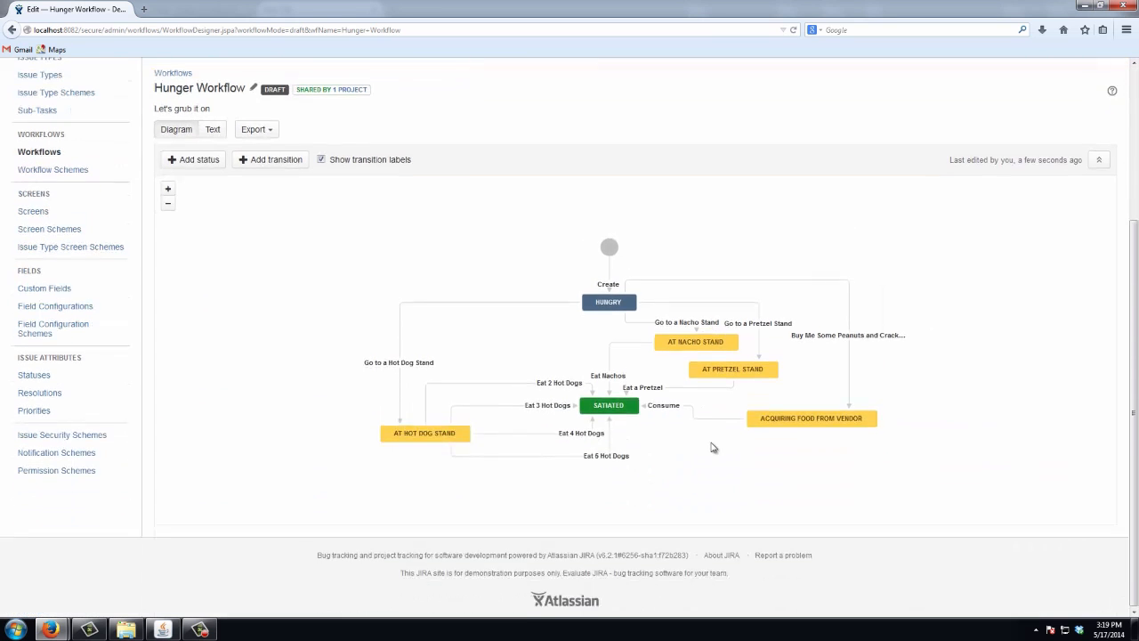
pyautogui.click(425, 432)
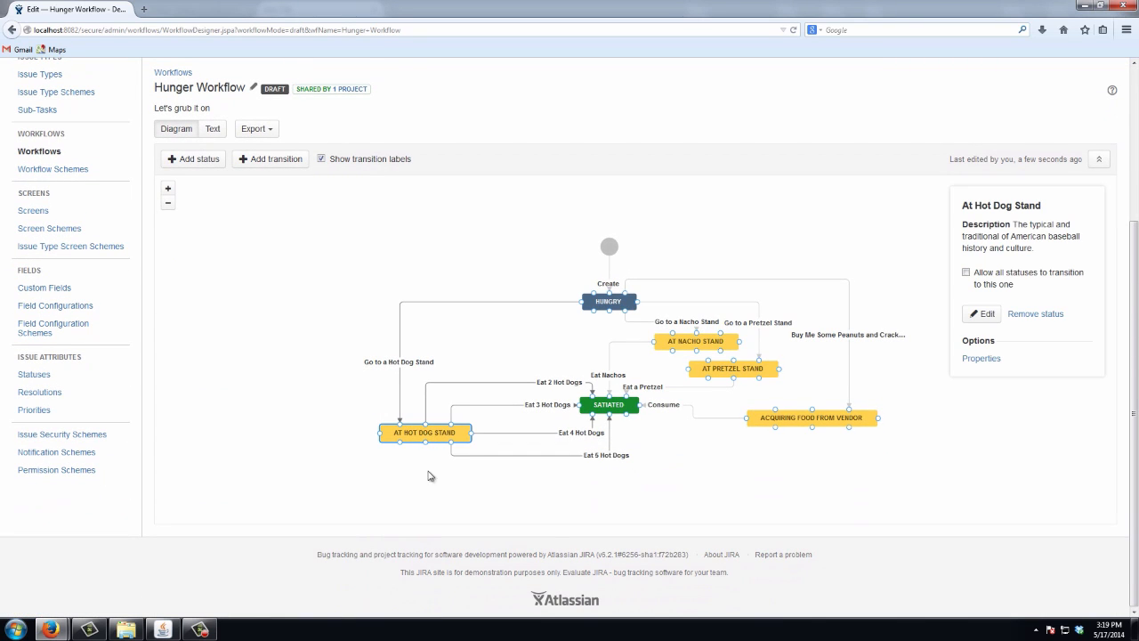
# Step: Create transition 'Eat 1 Lousy Hot Dog' to Satiated, described 'Not feeling too hot, dog?'
pyautogui.click(270, 158)
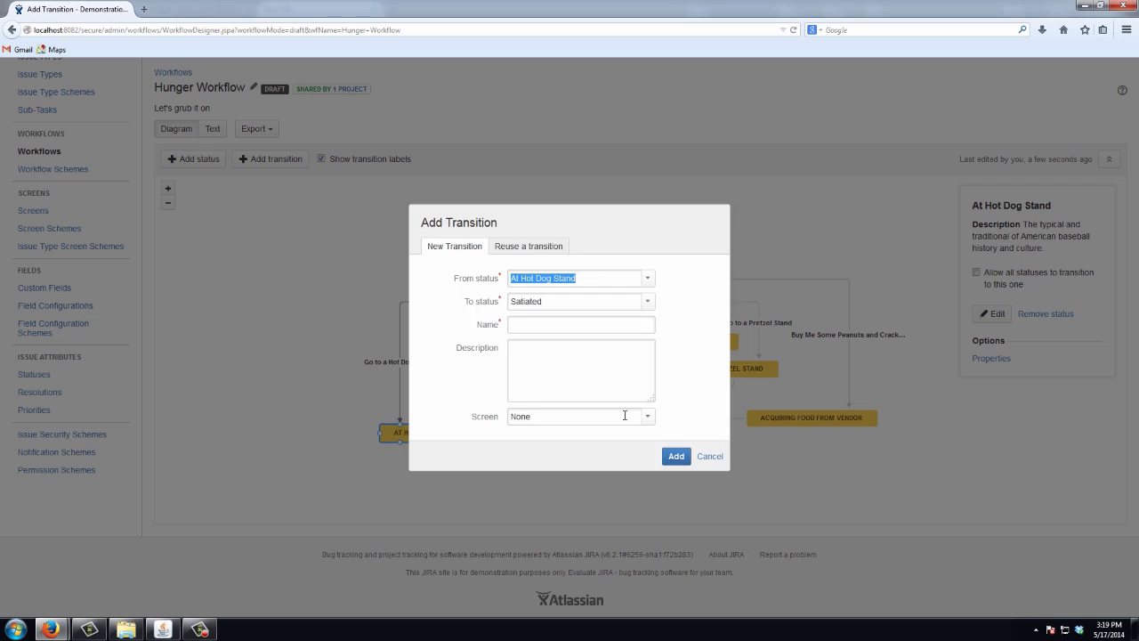
pyautogui.moveTo(679, 338)
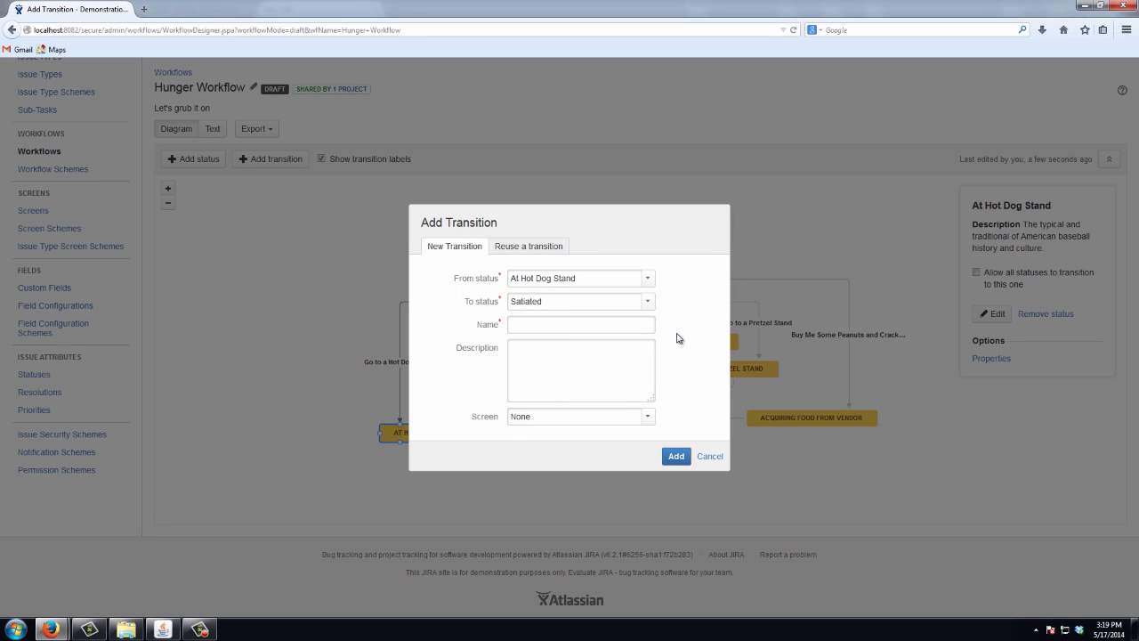
pyautogui.write('Eat 1')
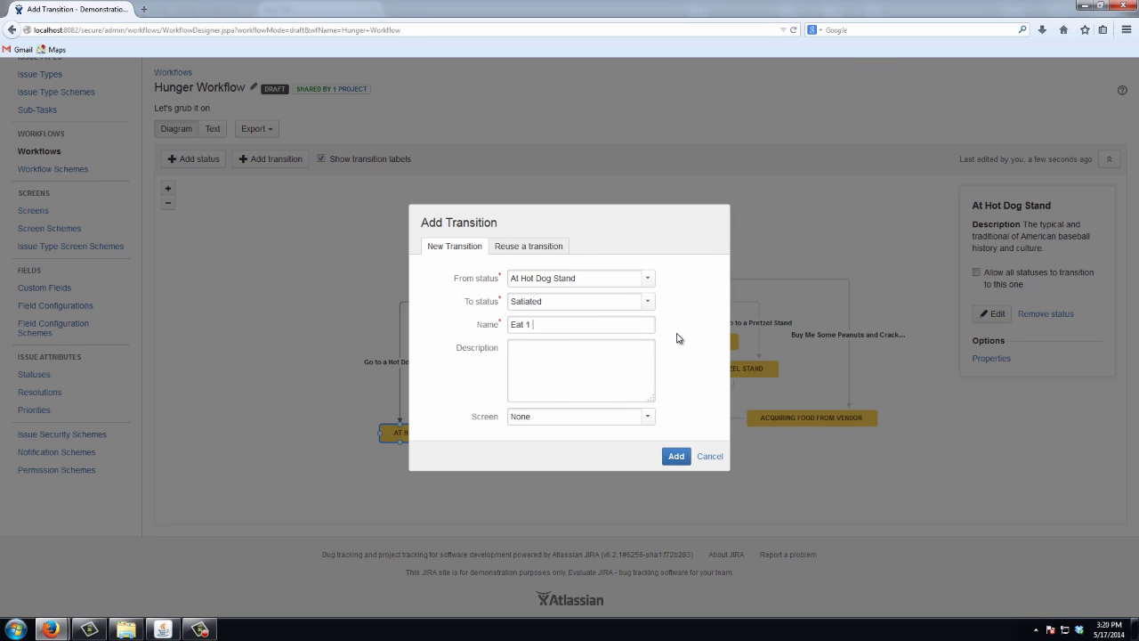
pyautogui.write('Lousy')
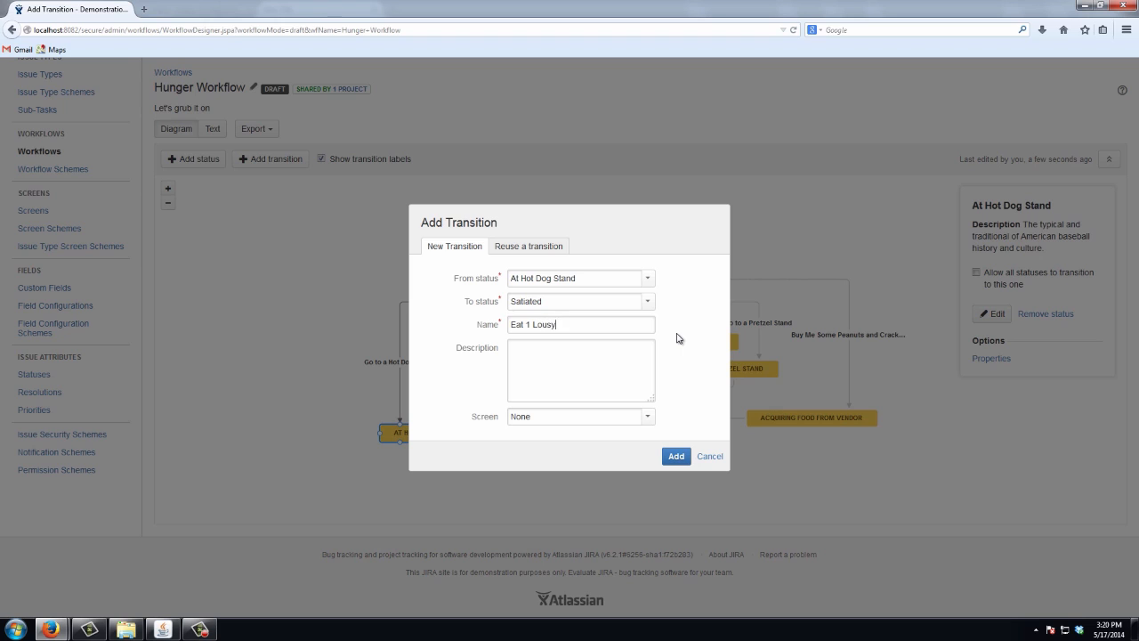
pyautogui.write('Hot Dog')
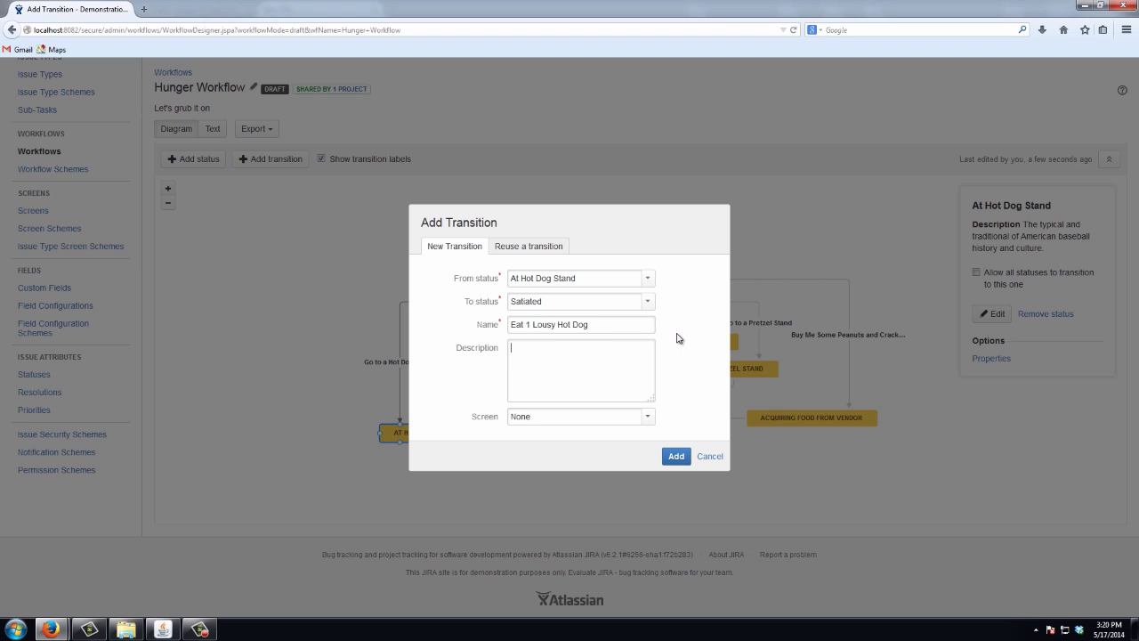
pyautogui.write('Not feeling too hot, dog?')
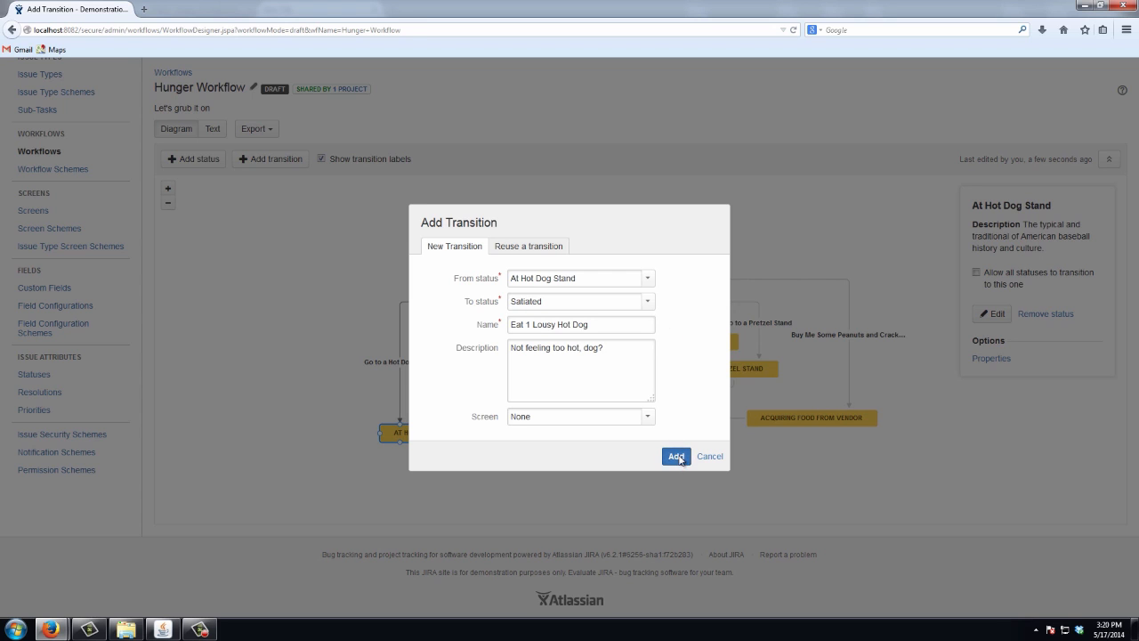
pyautogui.click(676, 455)
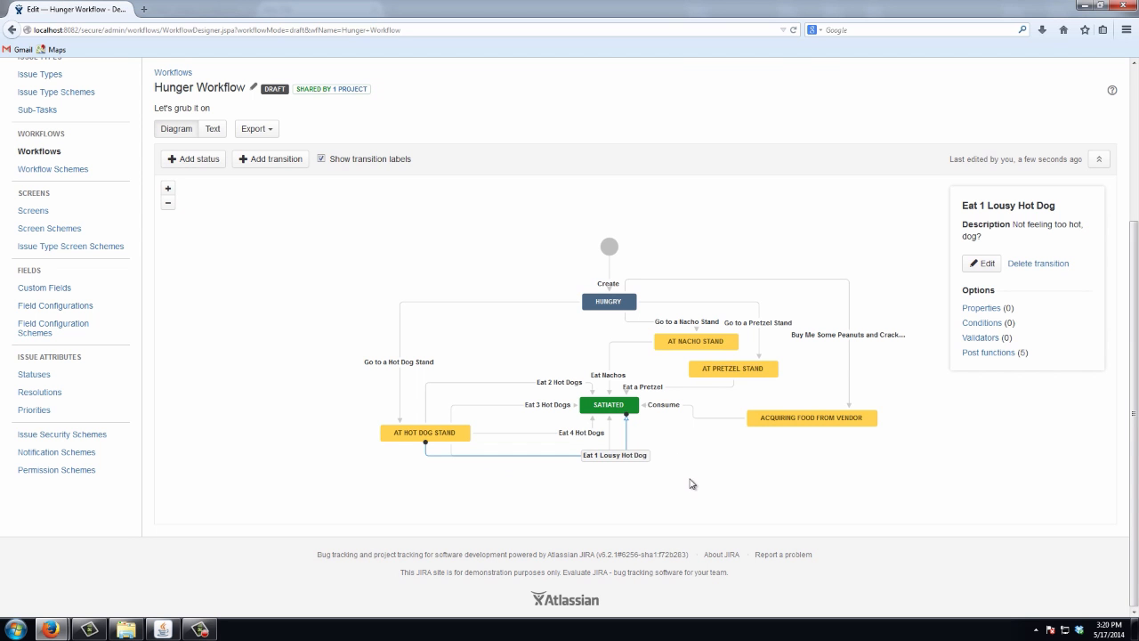
pyautogui.moveTo(1028, 278)
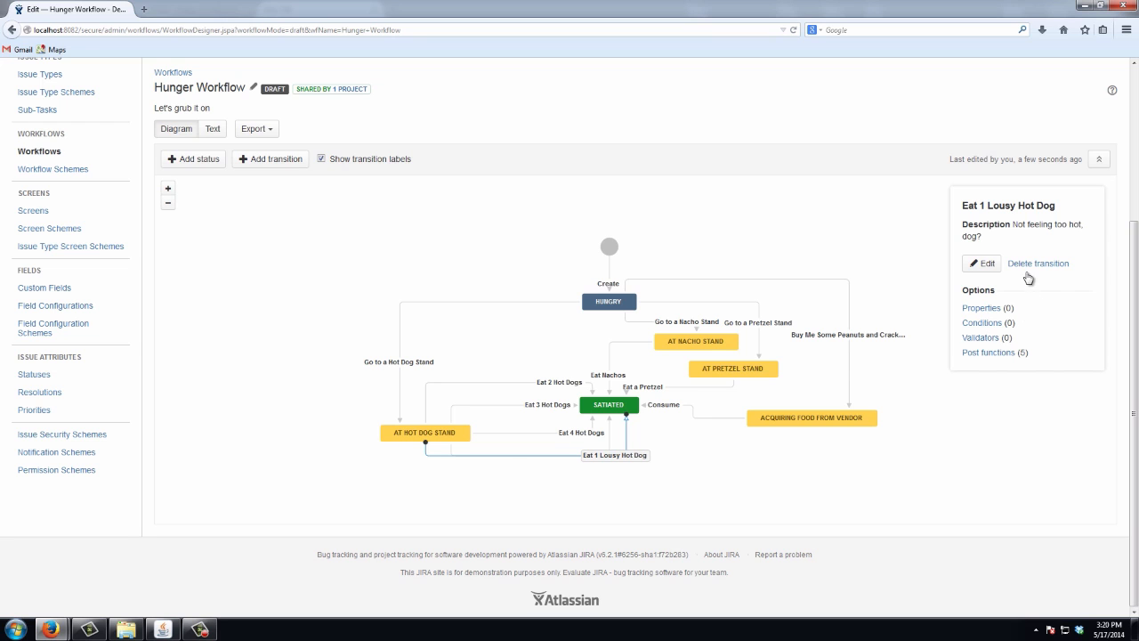
# Step: Add opsbar-sequence with value 5 to the Eat 1 Lousy Hot Dog transition
pyautogui.click(979, 307)
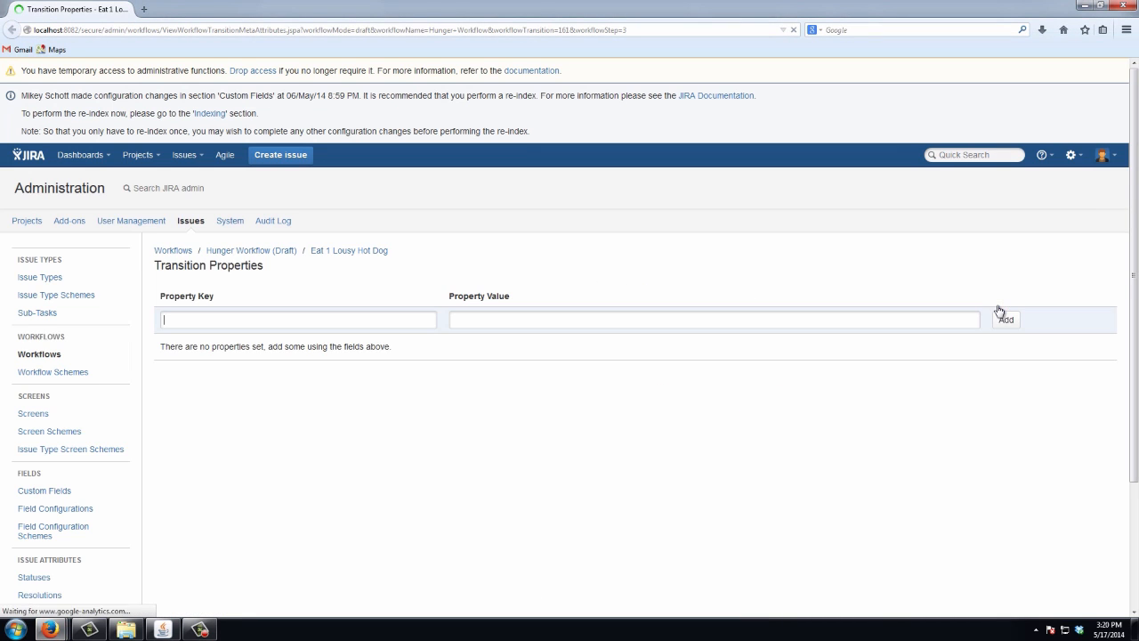
pyautogui.write('opsbar-sequence')
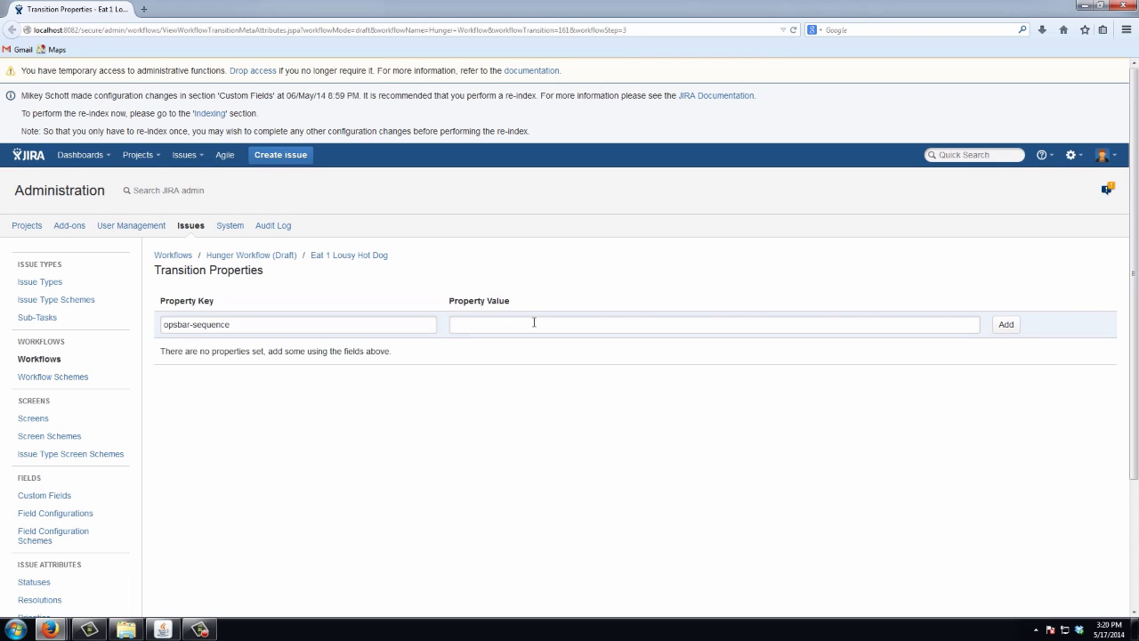
pyautogui.write('5')
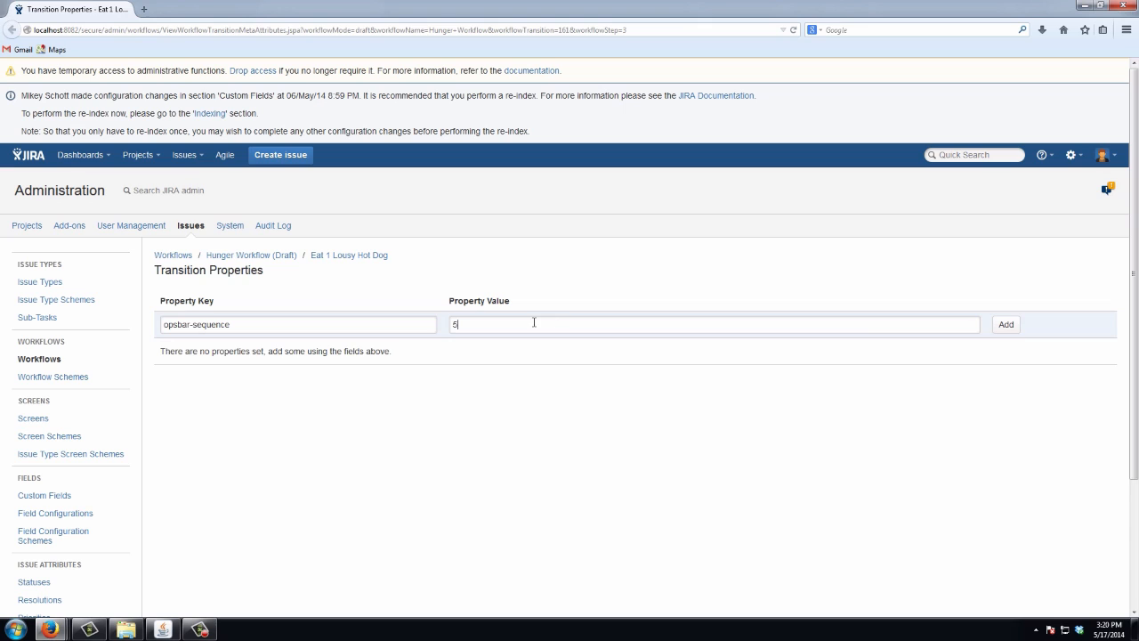
pyautogui.click(1005, 323)
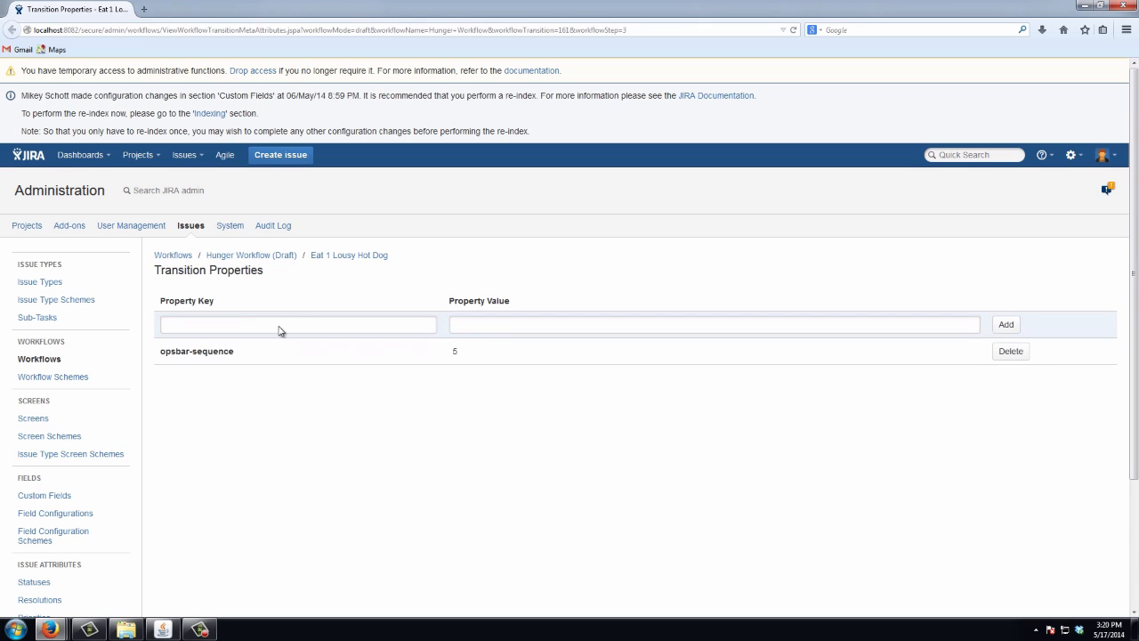
# Step: Publish the updated draft and open BASEBALL-9 to confirm Eat 1 Lousy Hot Dog is listed first
pyautogui.click(297, 323)
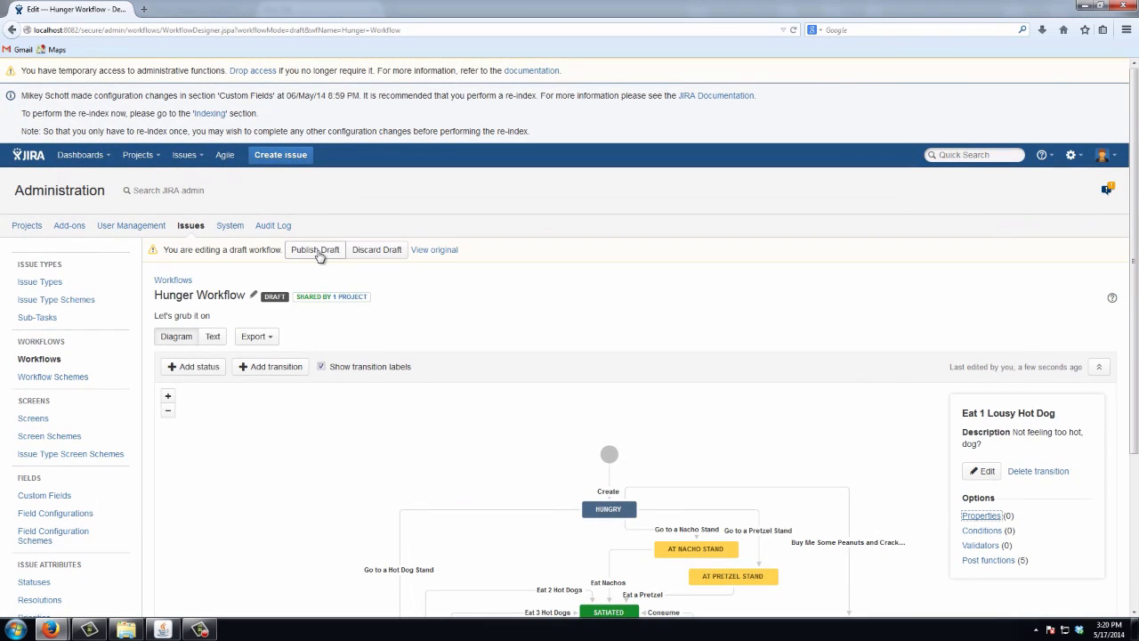
pyautogui.click(314, 249)
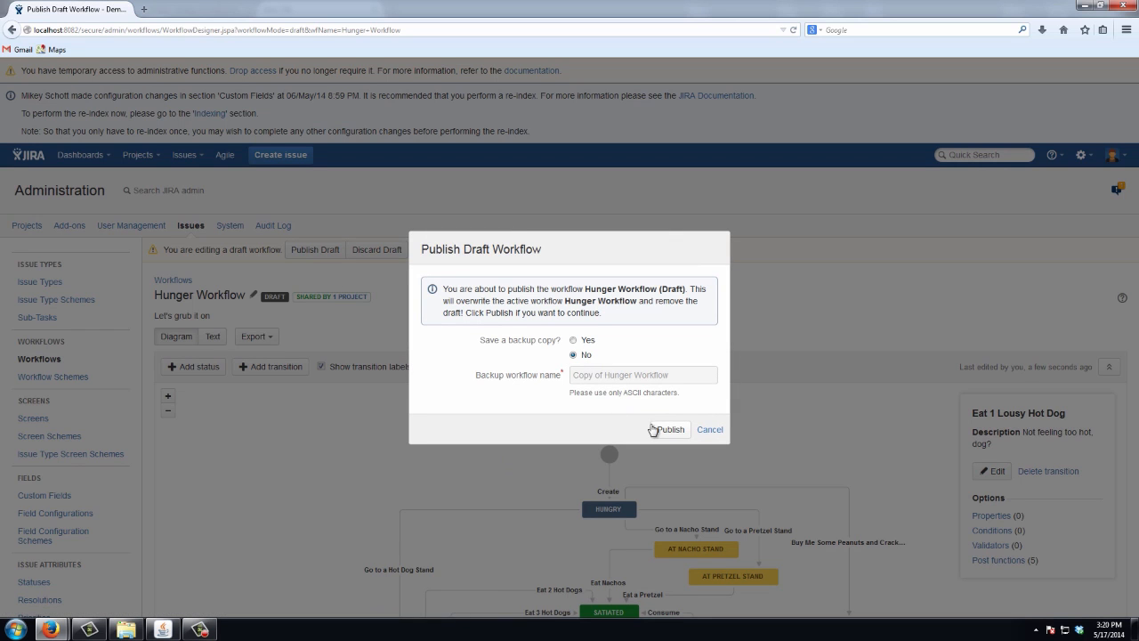
pyautogui.click(668, 429)
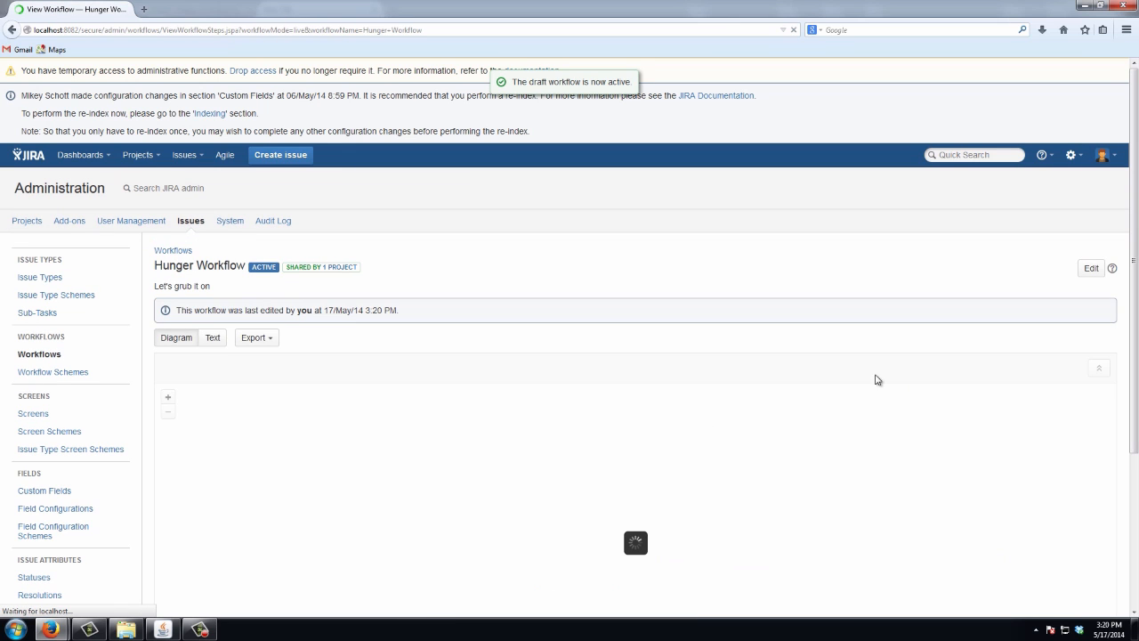
pyautogui.click(184, 154)
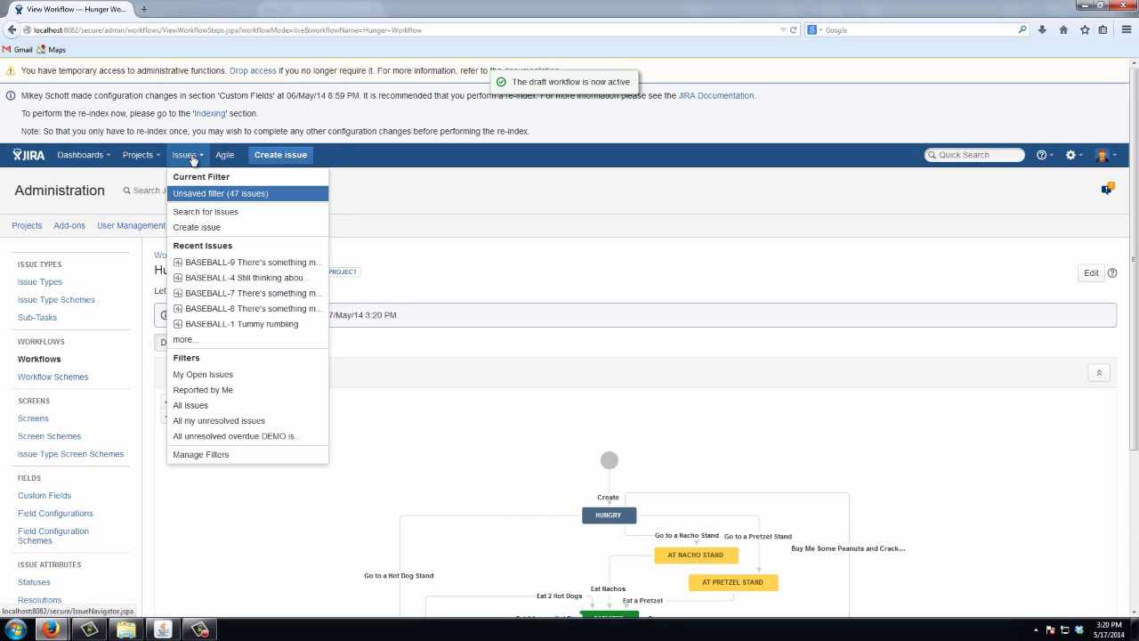
pyautogui.click(254, 262)
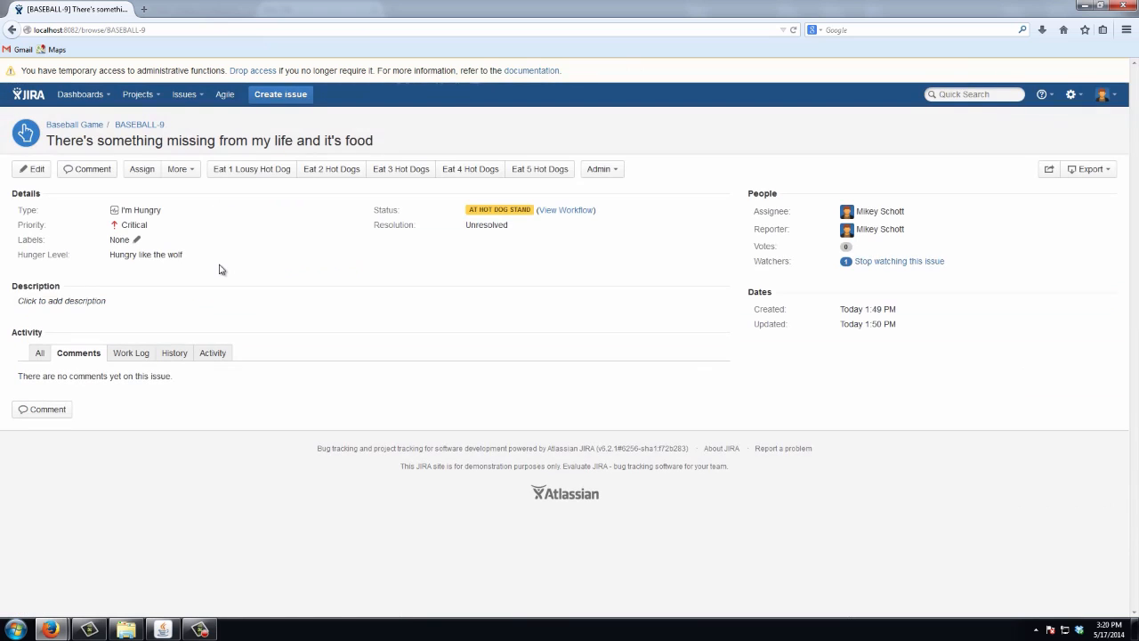